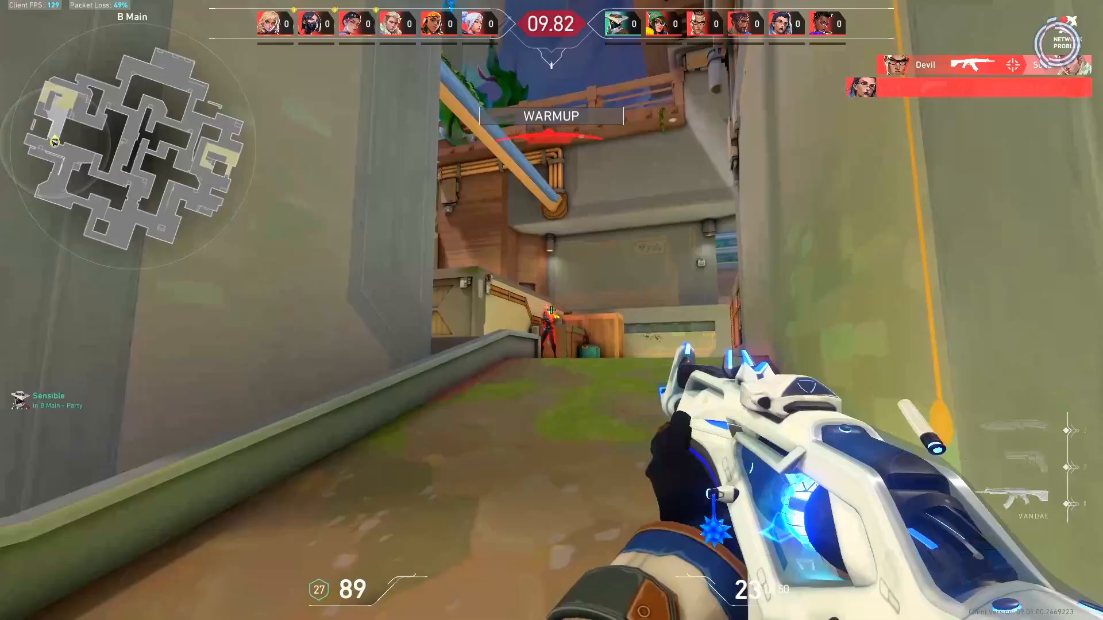
Leave the Valorant match for the Windows desktop with the Start menu open
key("tab")
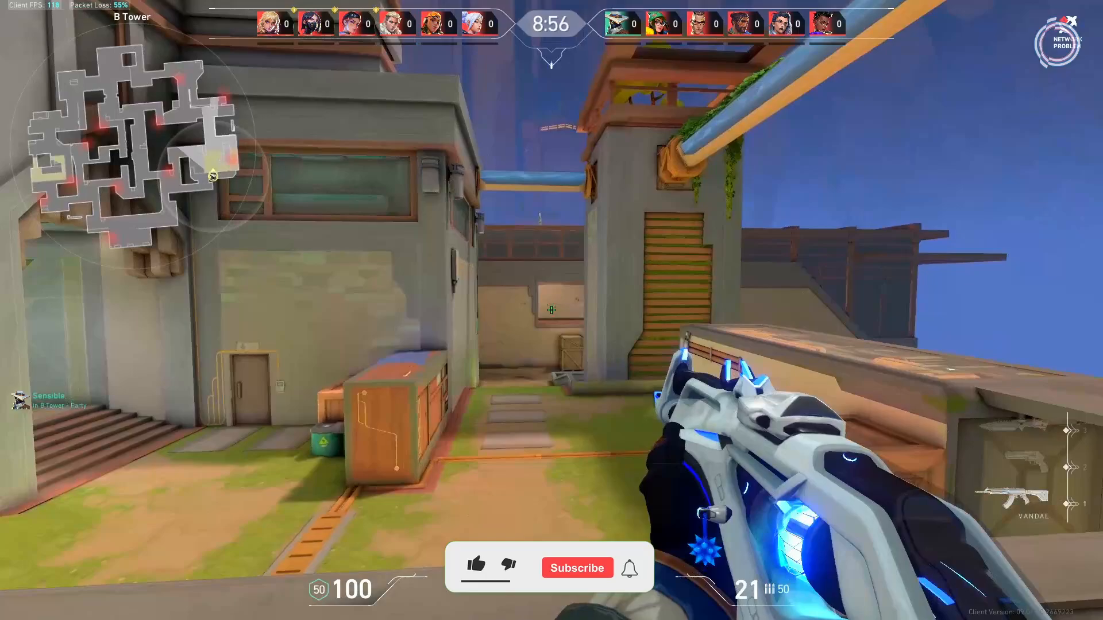
left_click(477, 568)
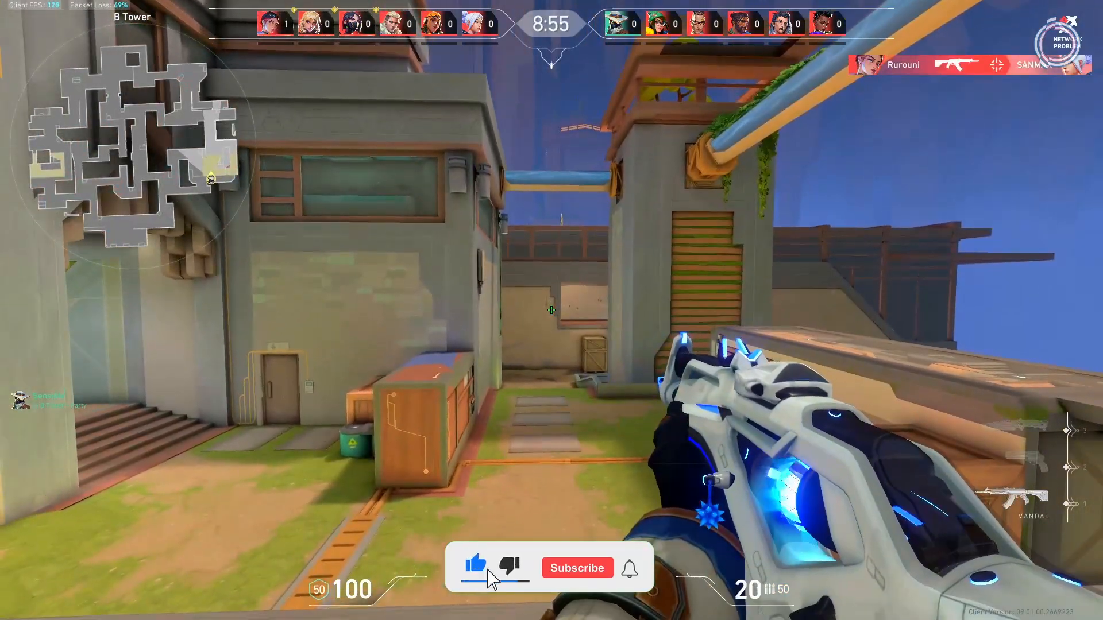
left_click(575, 567)
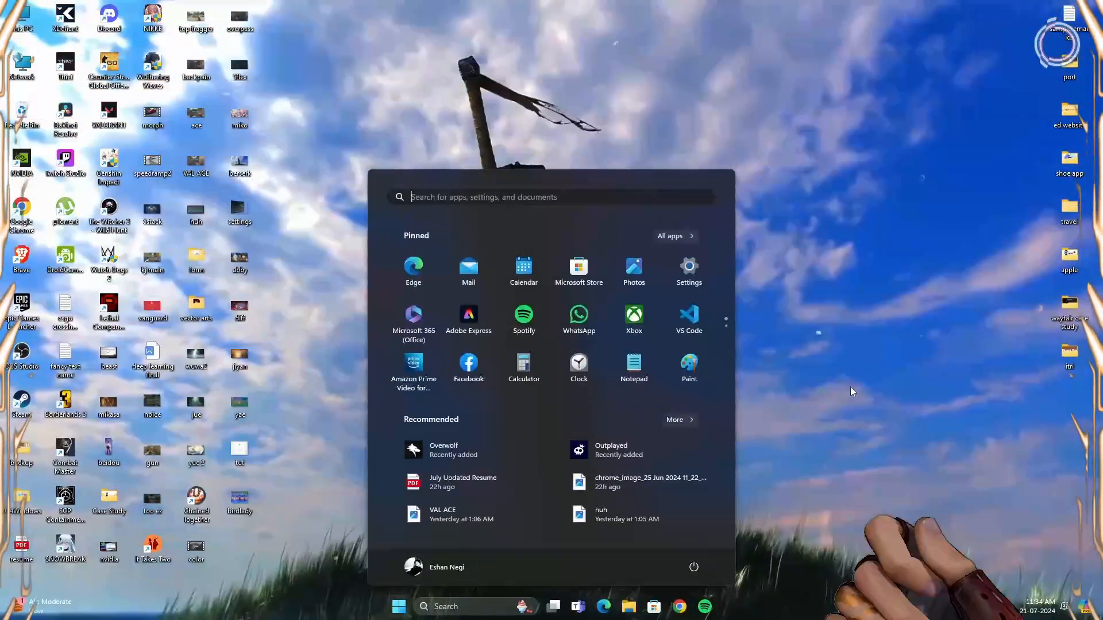
Reach the network adapter list via Control Panel's Network and Sharing Center
type("control Panel")
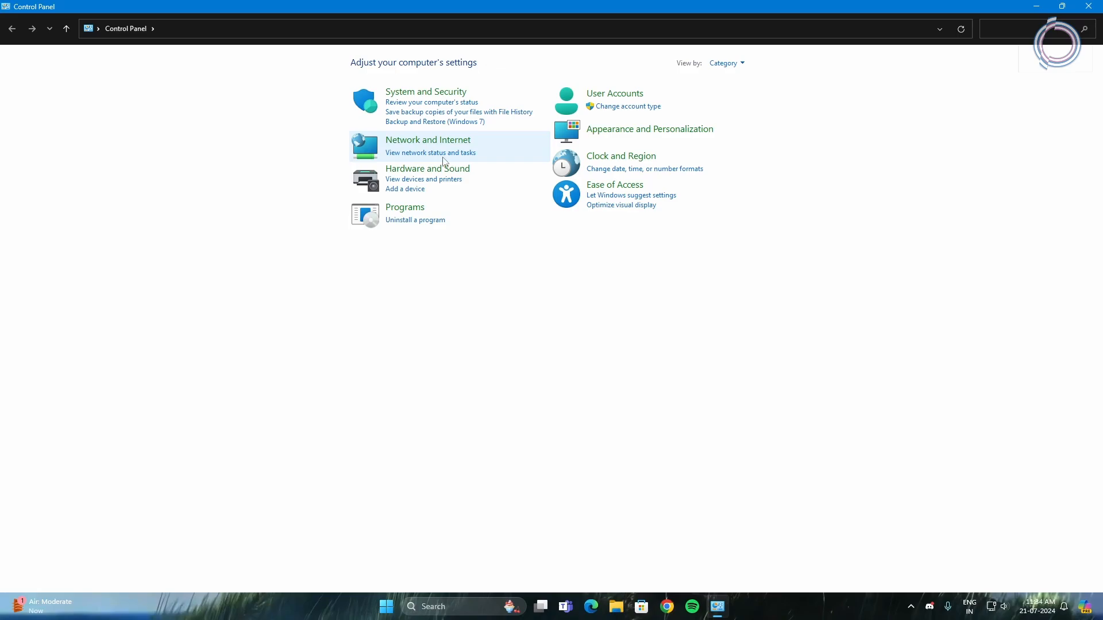
left_click(427, 139)
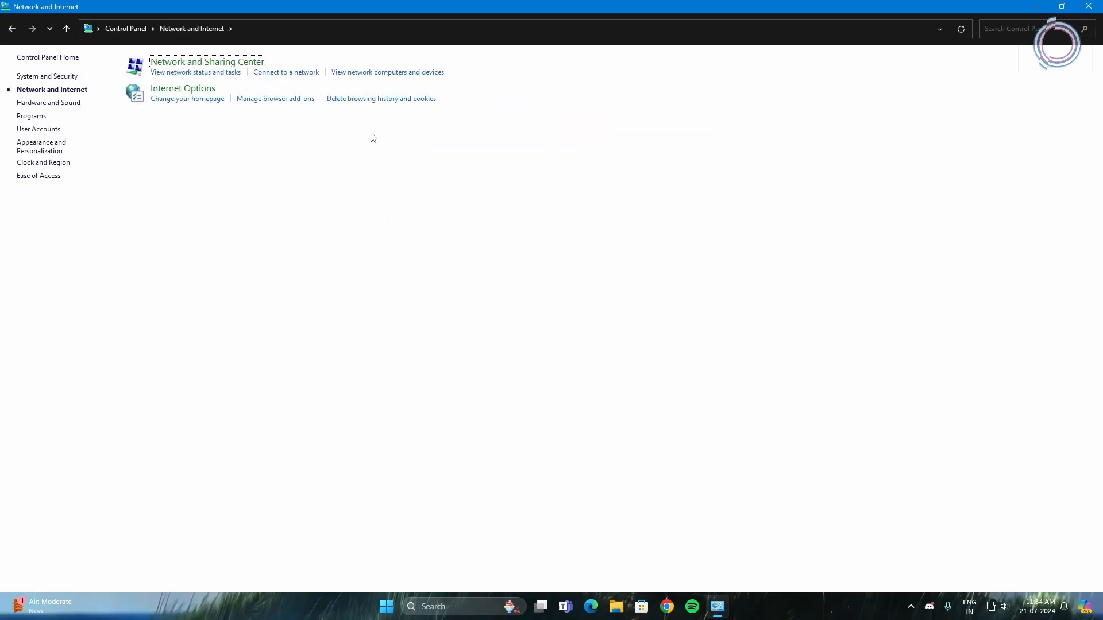
mouse_move(207, 62)
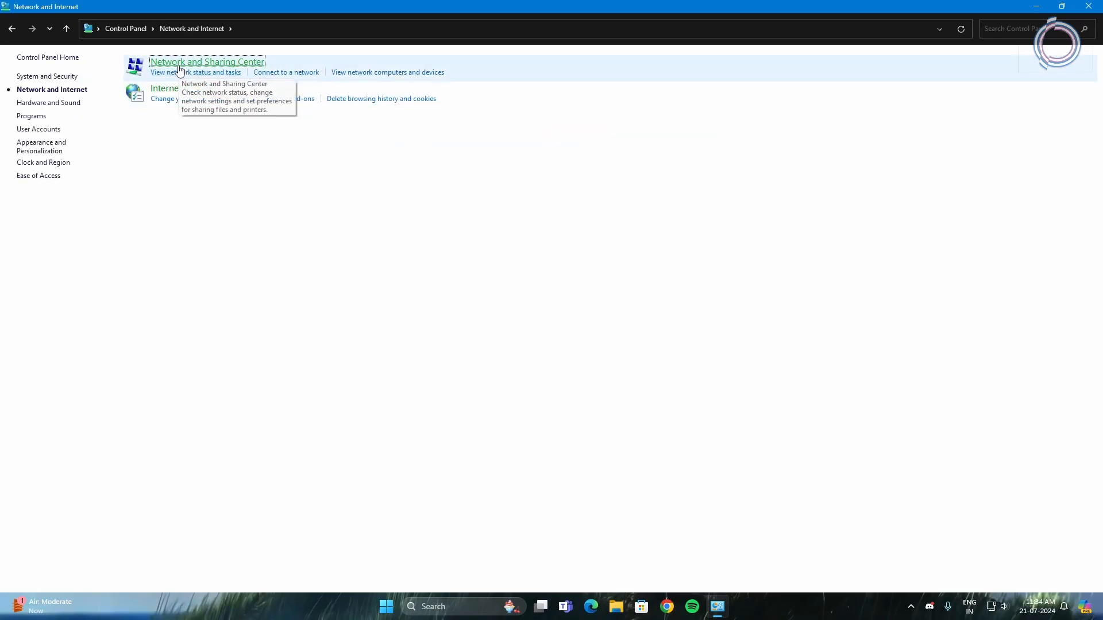
left_click(205, 62)
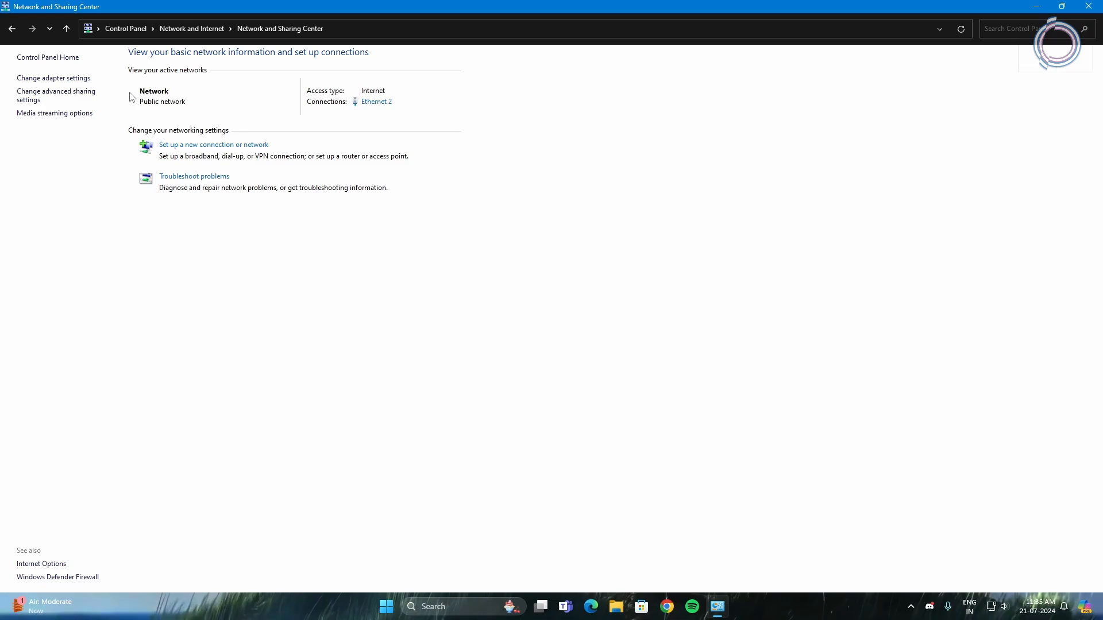
left_click(53, 77)
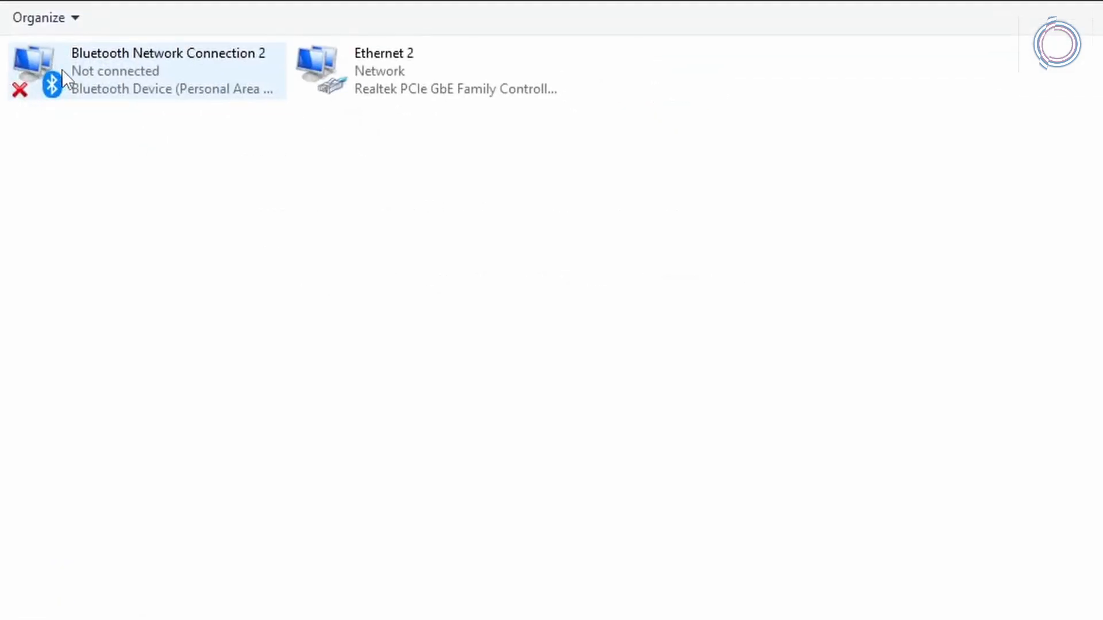
Bring up the Properties window of the Ethernet 2 connection
left_click(428, 70)
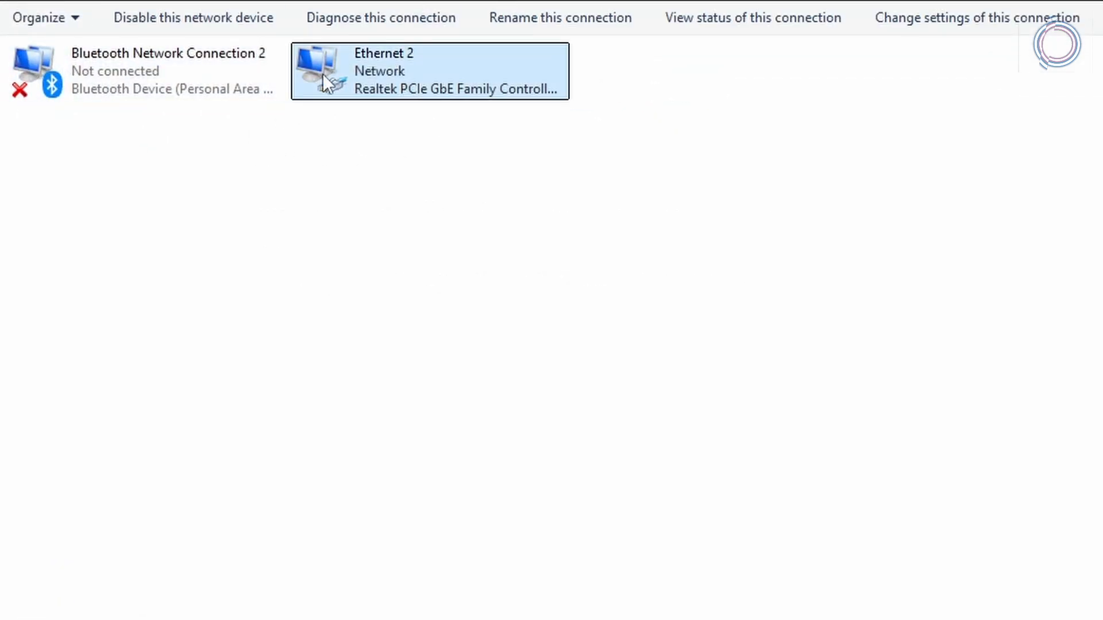
right_click(387, 70)
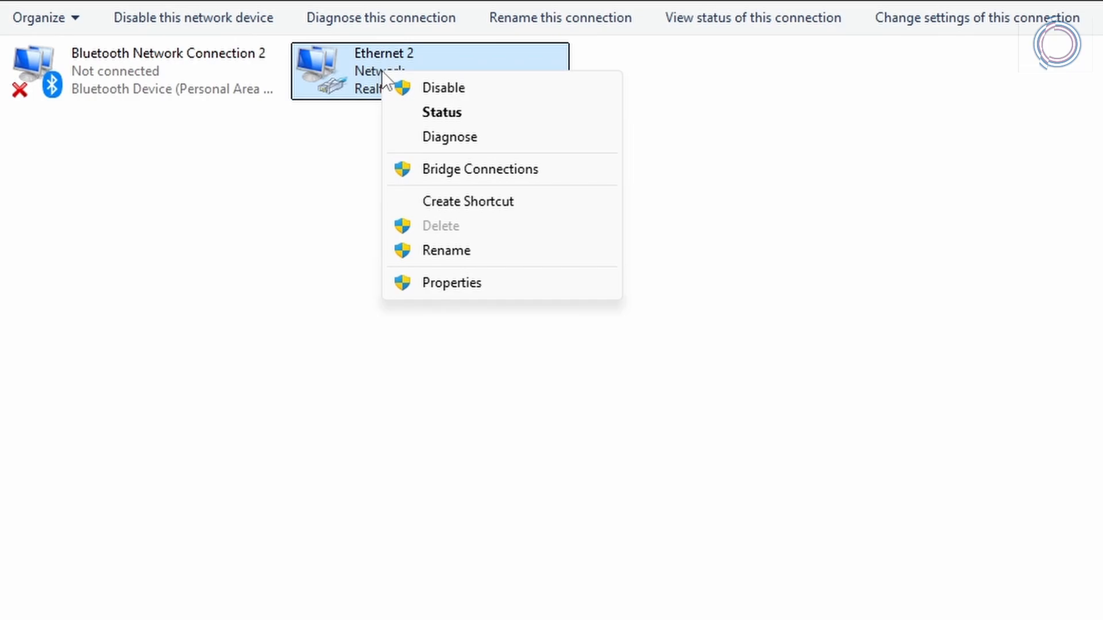
left_click(452, 283)
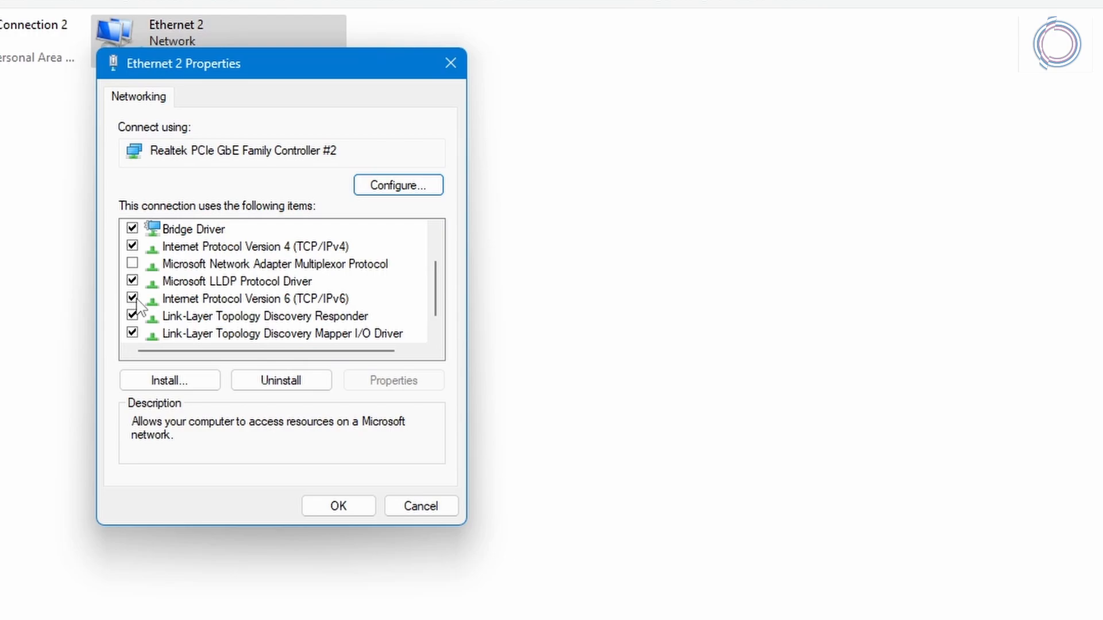
Select Internet Protocol Version 4 (TCP/IPv4) in the Ethernet 2 items list
left_click(132, 299)
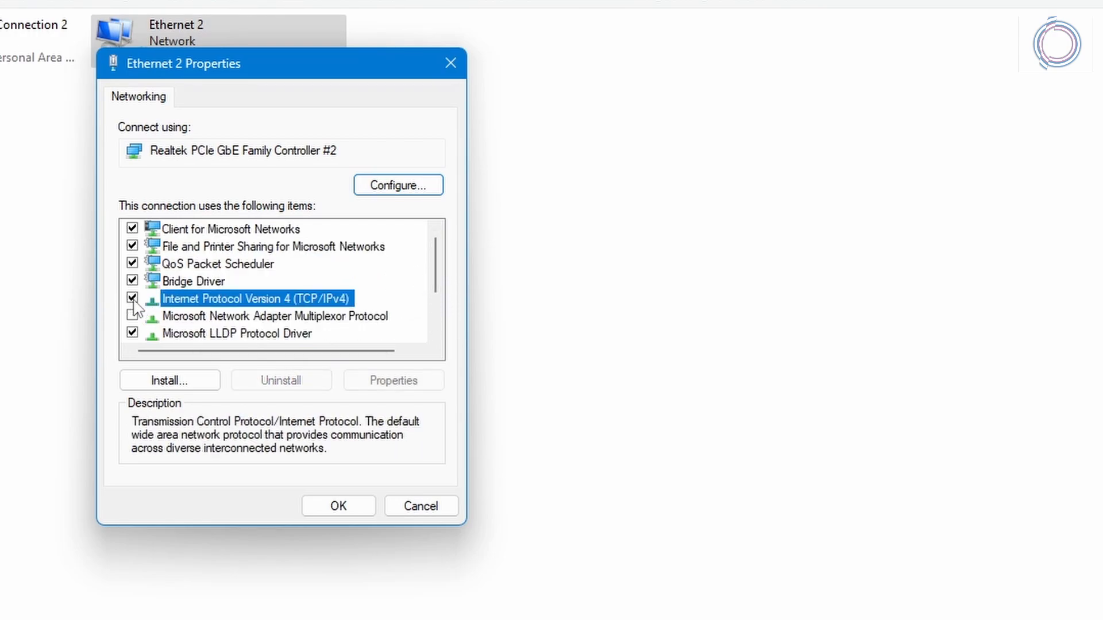
scroll("down", 3)
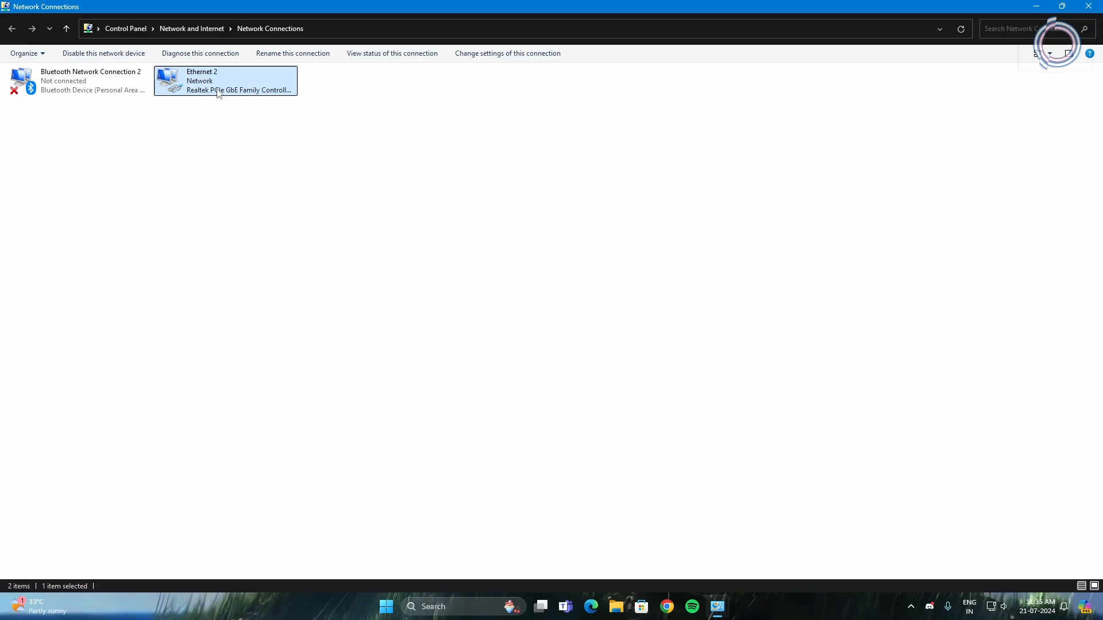
In IPv4 properties, switch to manual DNS and enter 8.8.8.8 and 8.8.4.4
double_click(226, 80)
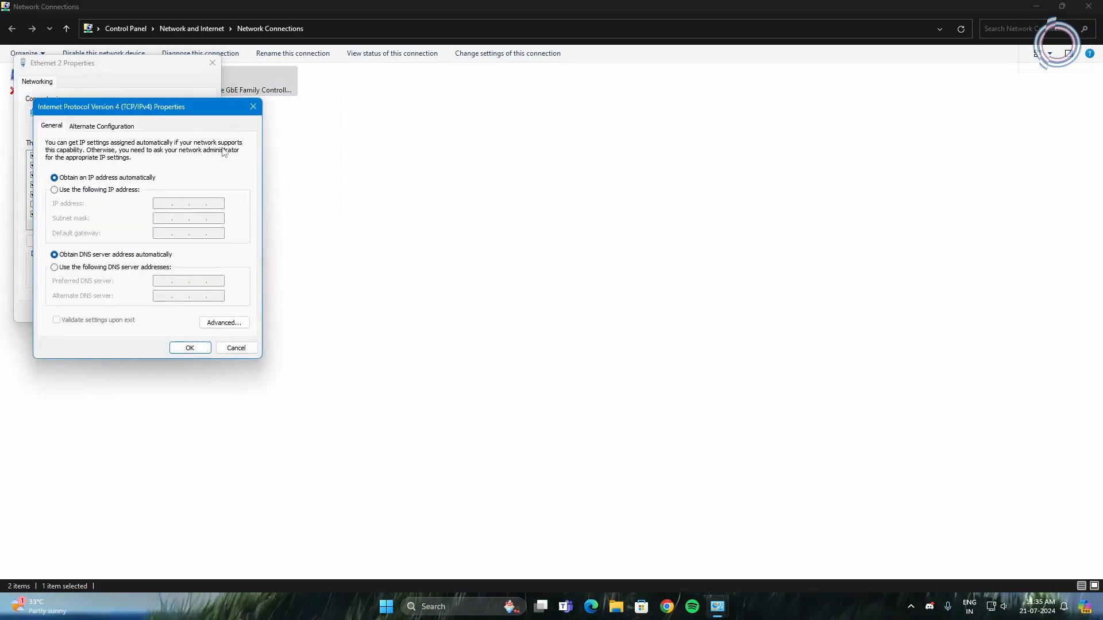
left_click_drag(110, 106, 472, 96)
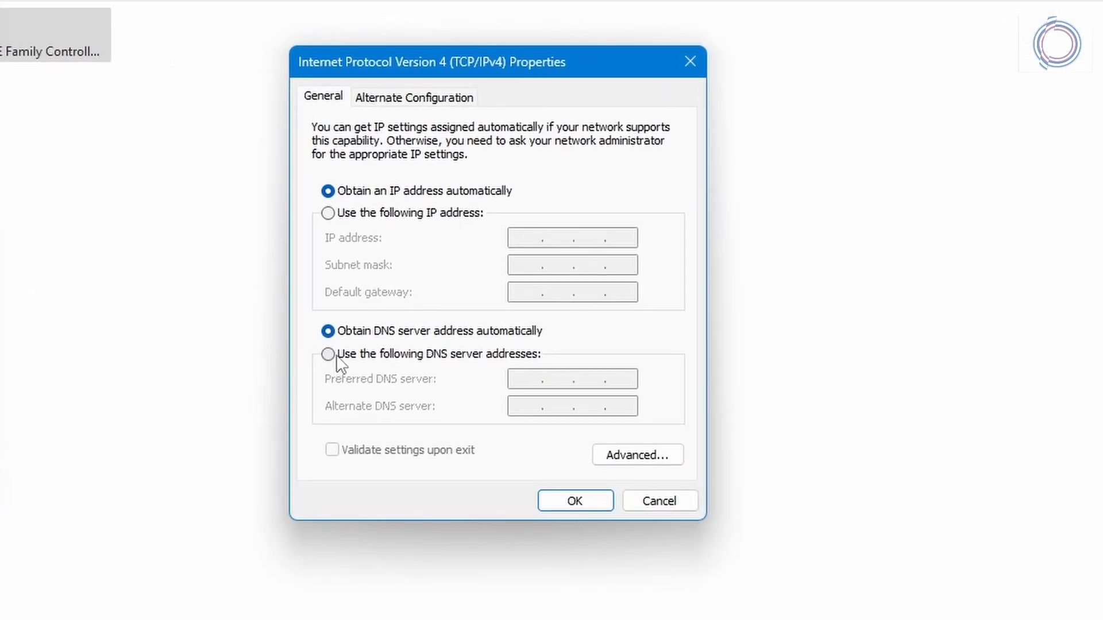
left_click(327, 354)
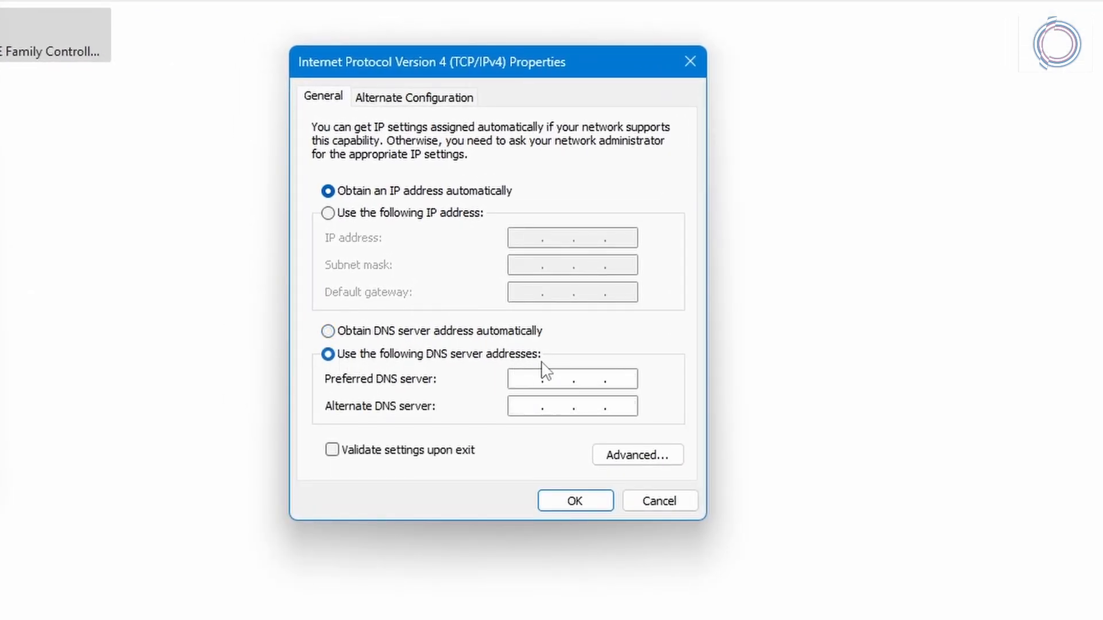
type("8 . . .")
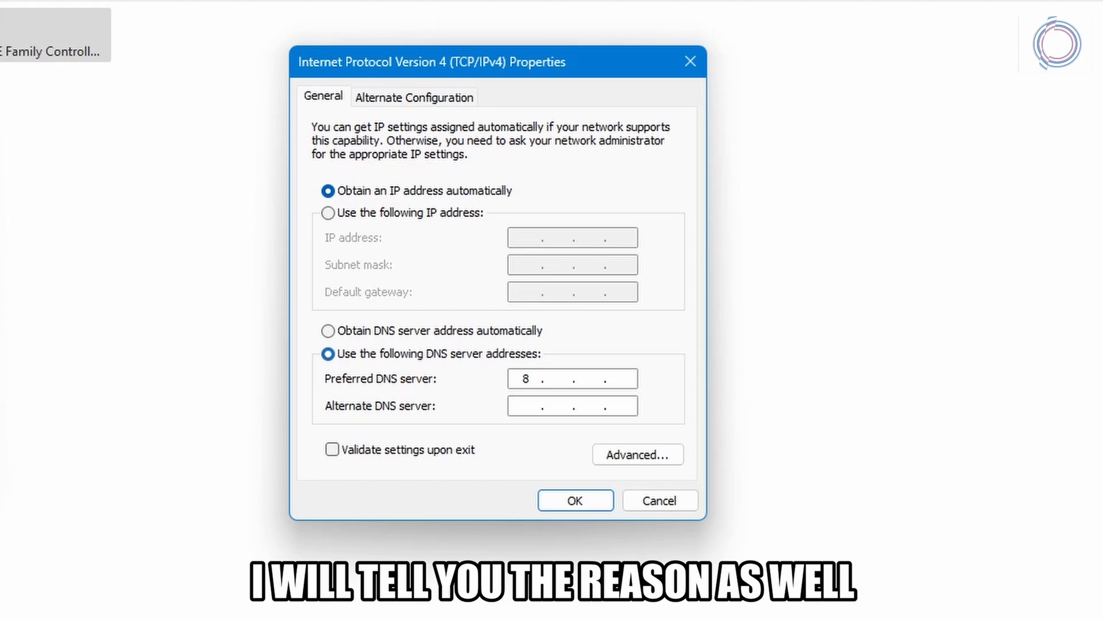
type("8.8.8")
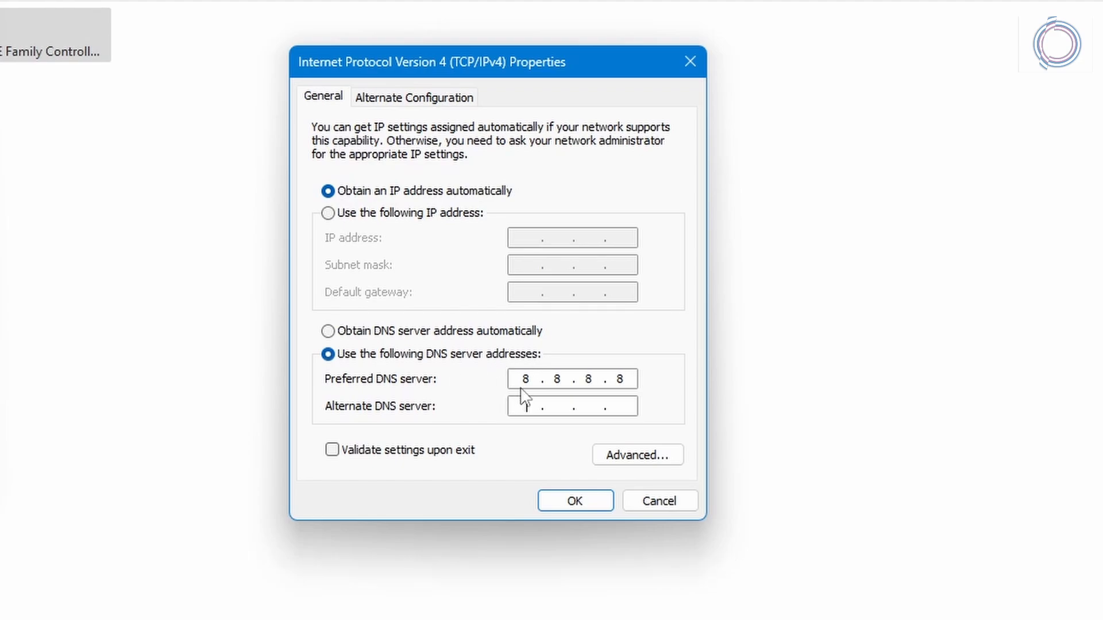
type("8...")
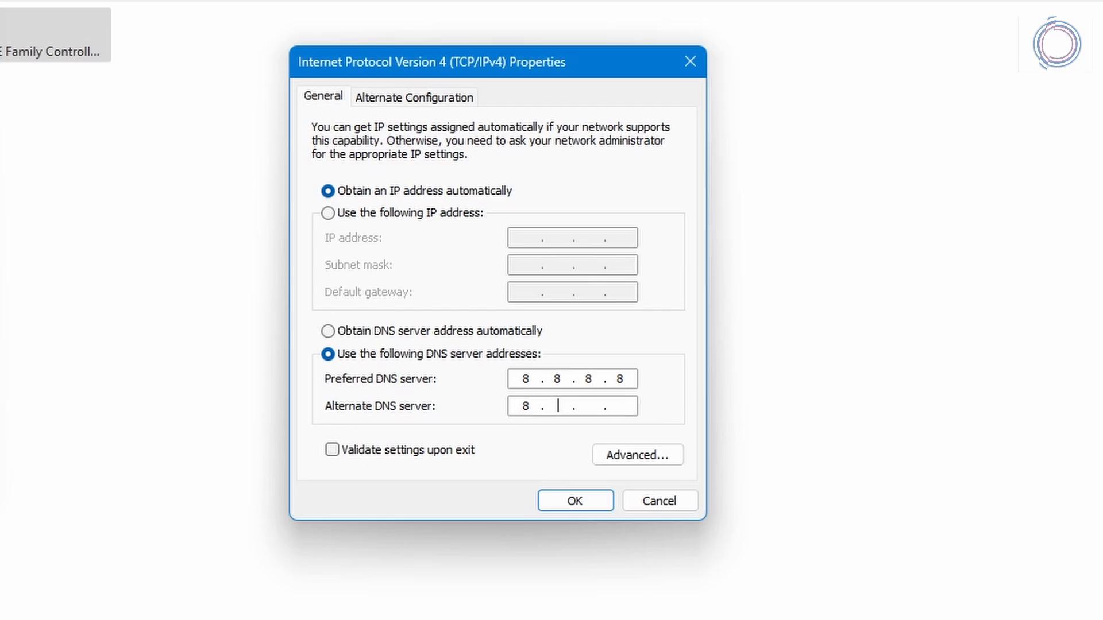
type("8.4.4")
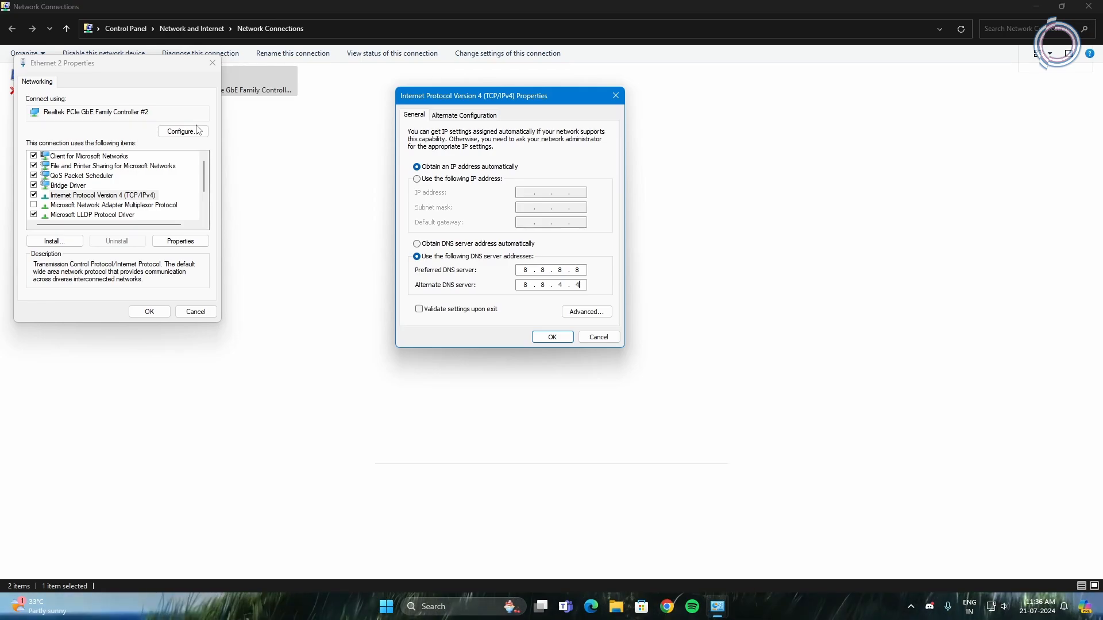
left_click(386, 607)
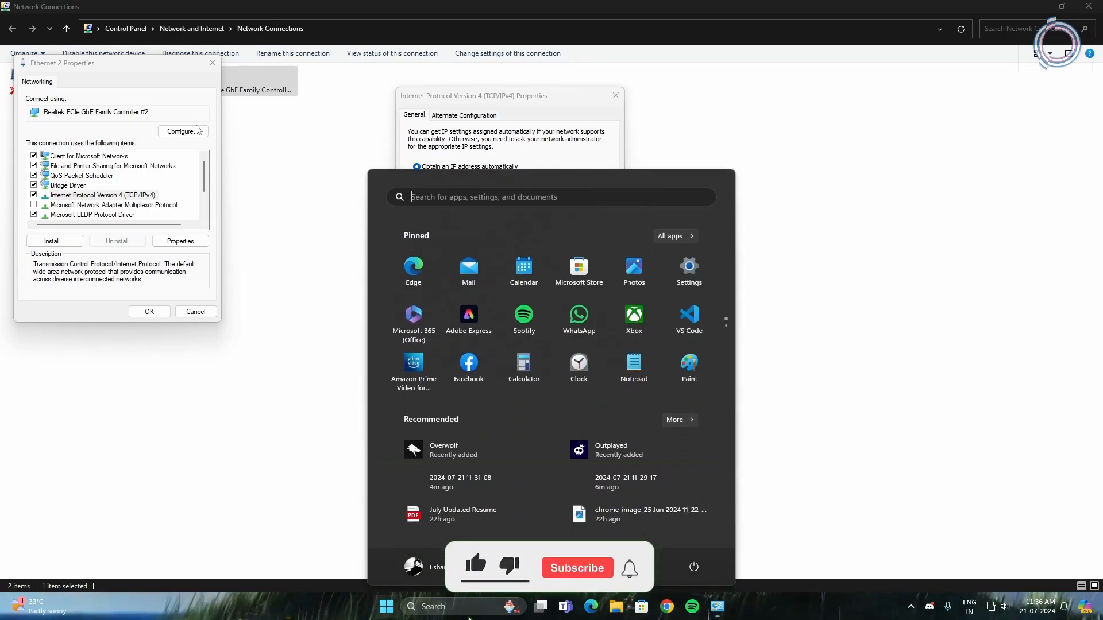
From cmd, ping 8.8.8.8 and 1.1.1.1 and read the packet-loss statistics
type("cmd")
type("ping")
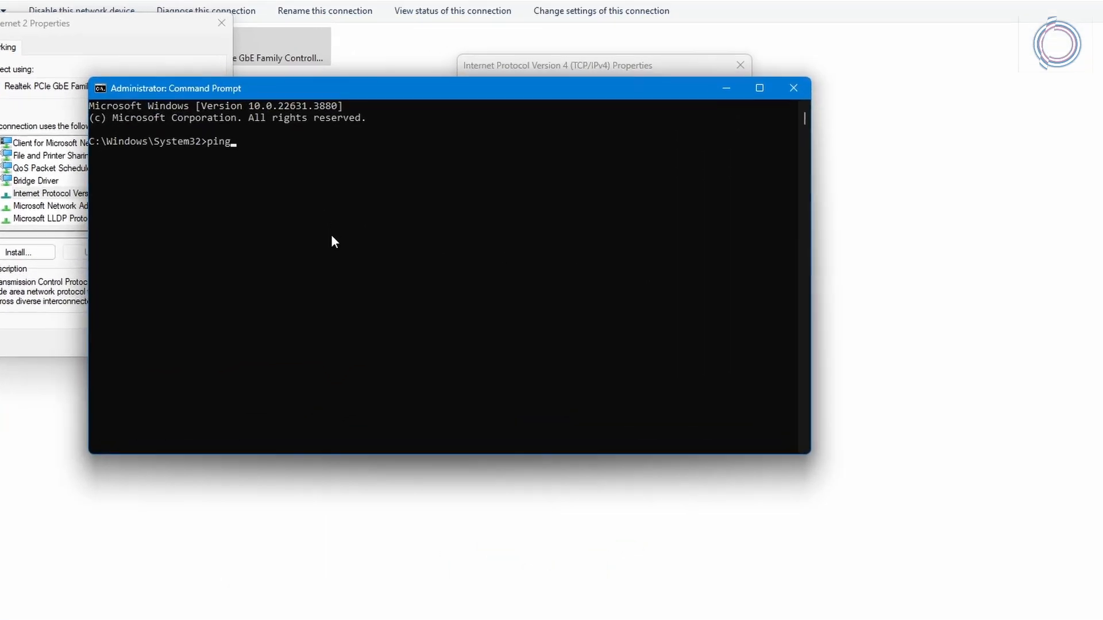
type("8.8.")
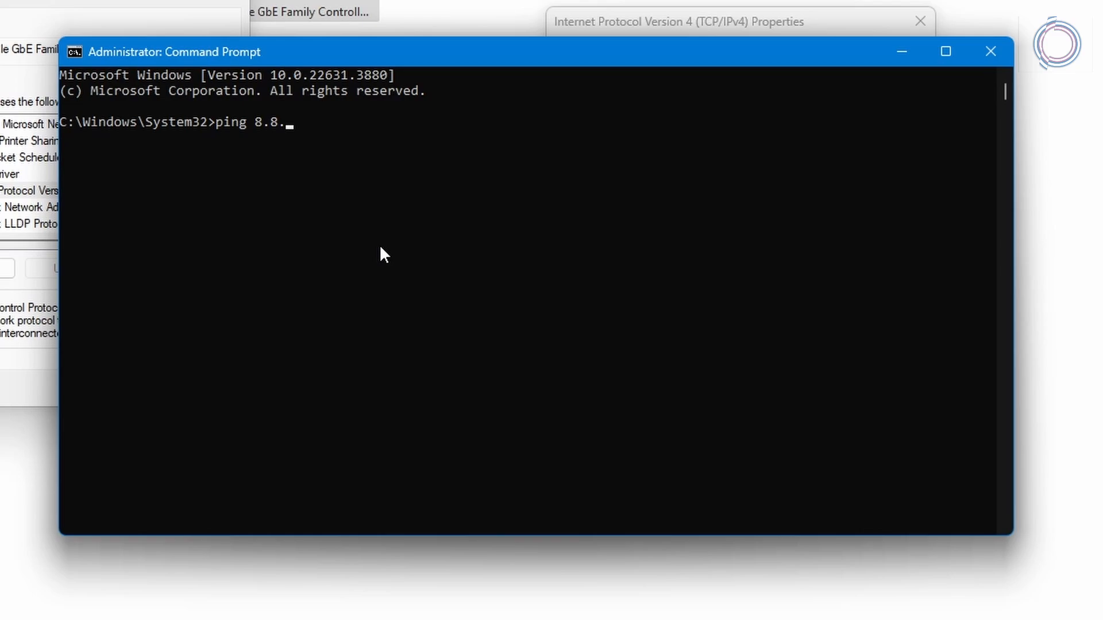
key("Return")
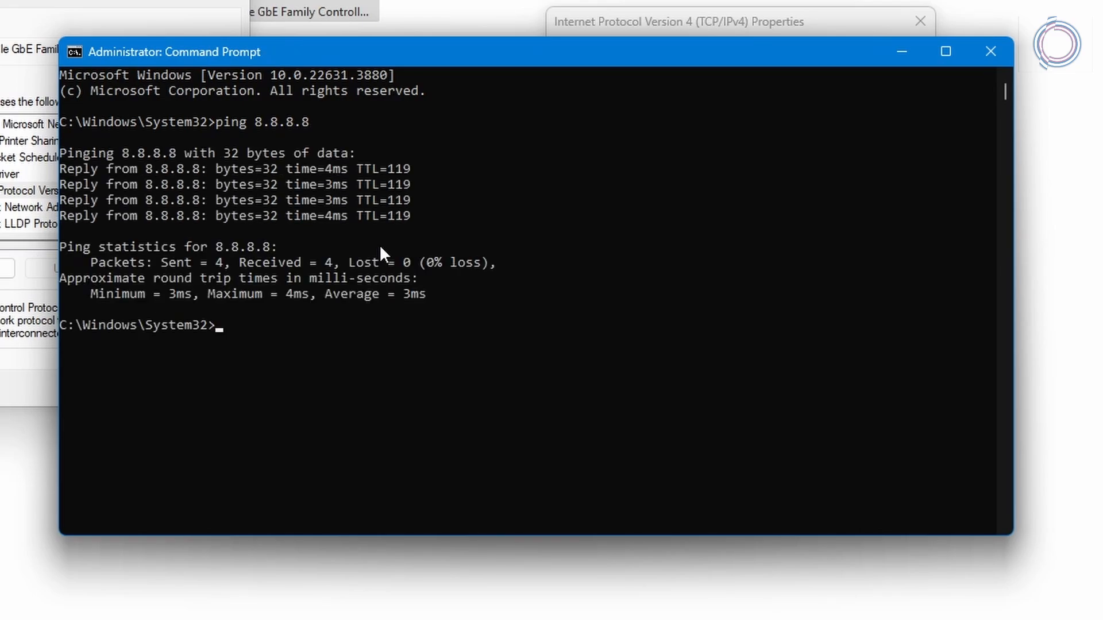
double_click(413, 294)
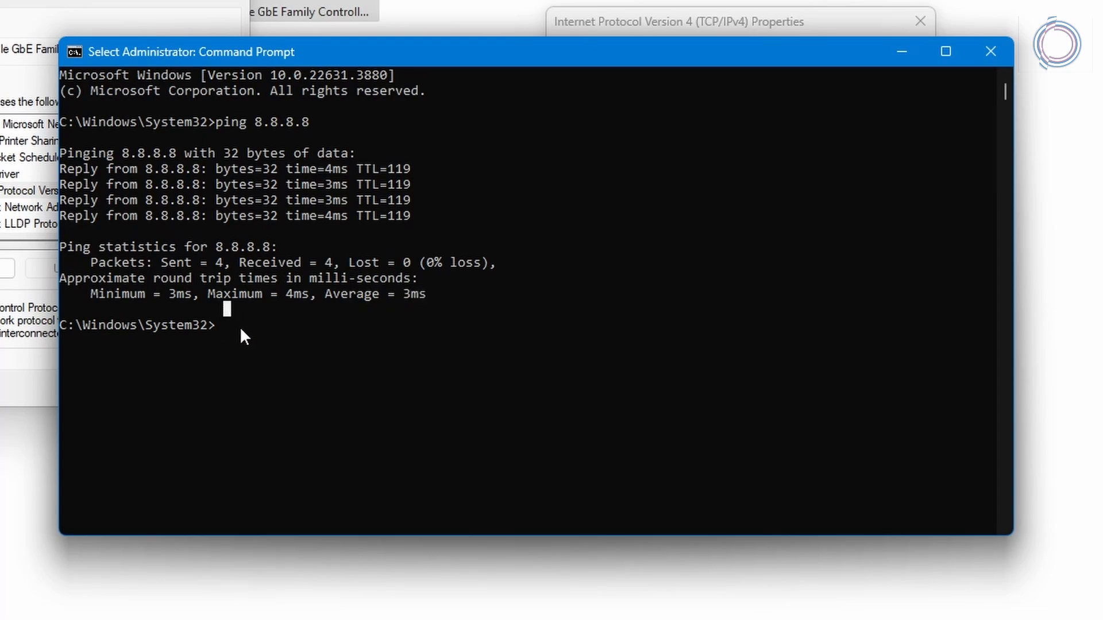
type("ping 1.1.1.1")
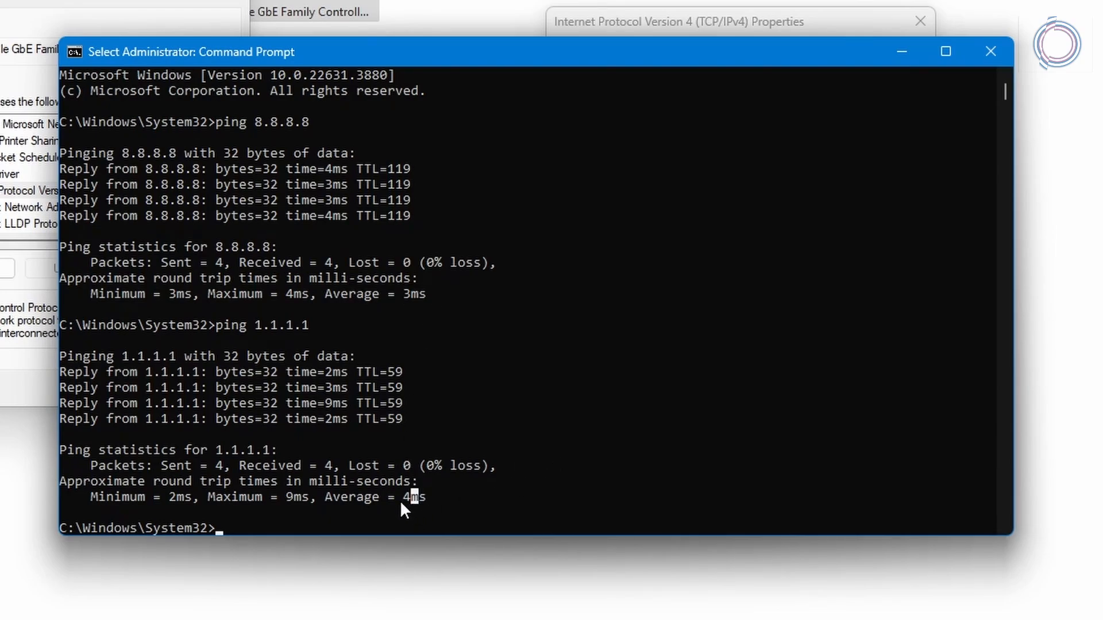
mouse_move(371, 209)
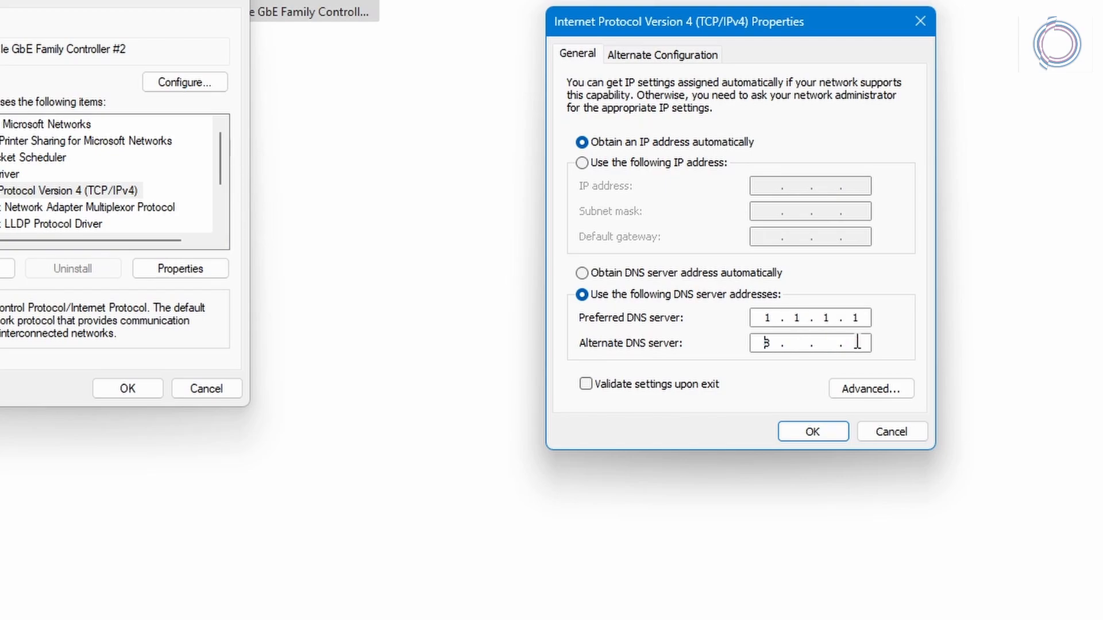
Enter DNS servers 8.8.8.8 and 8.8.4.4 and confirm both the IPv4 and Ethernet dialogs
type("1 . . .")
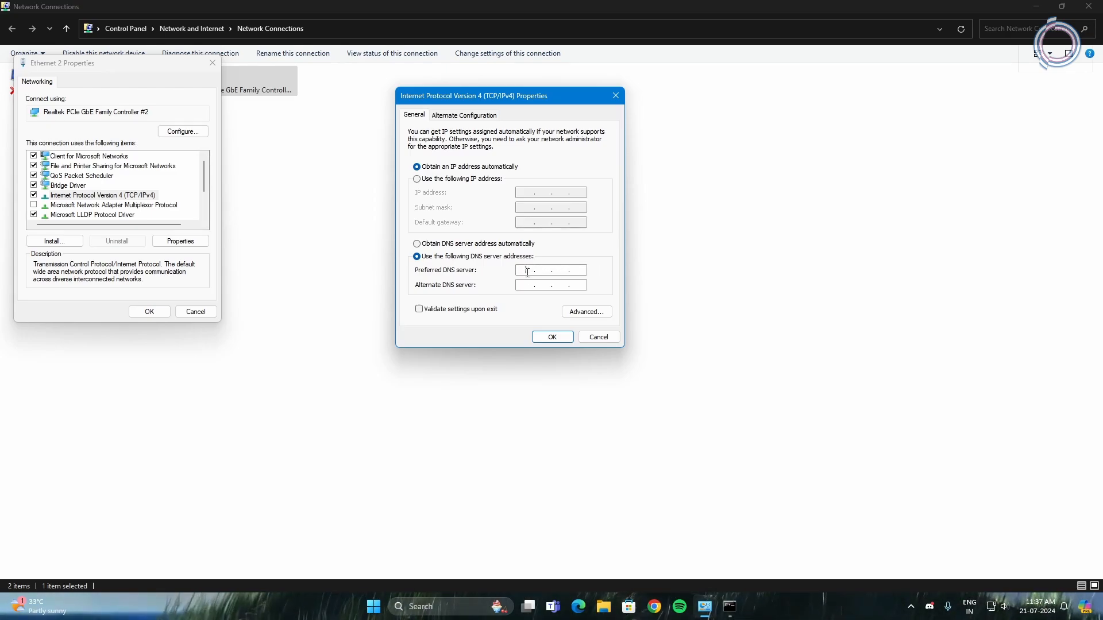
type("8.8.8.8")
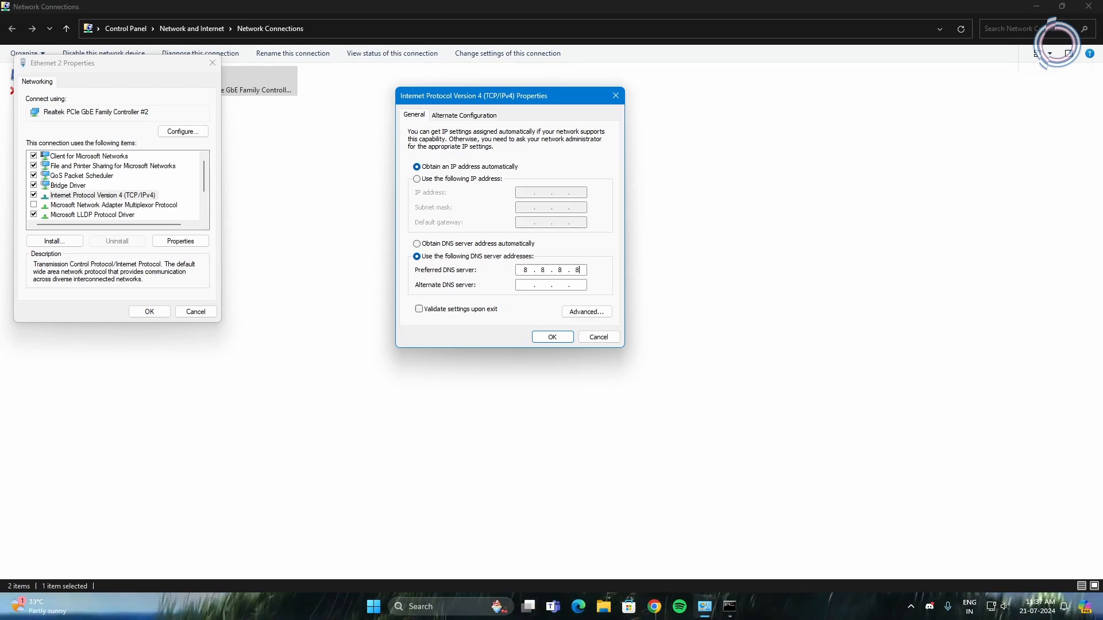
type("8.8.")
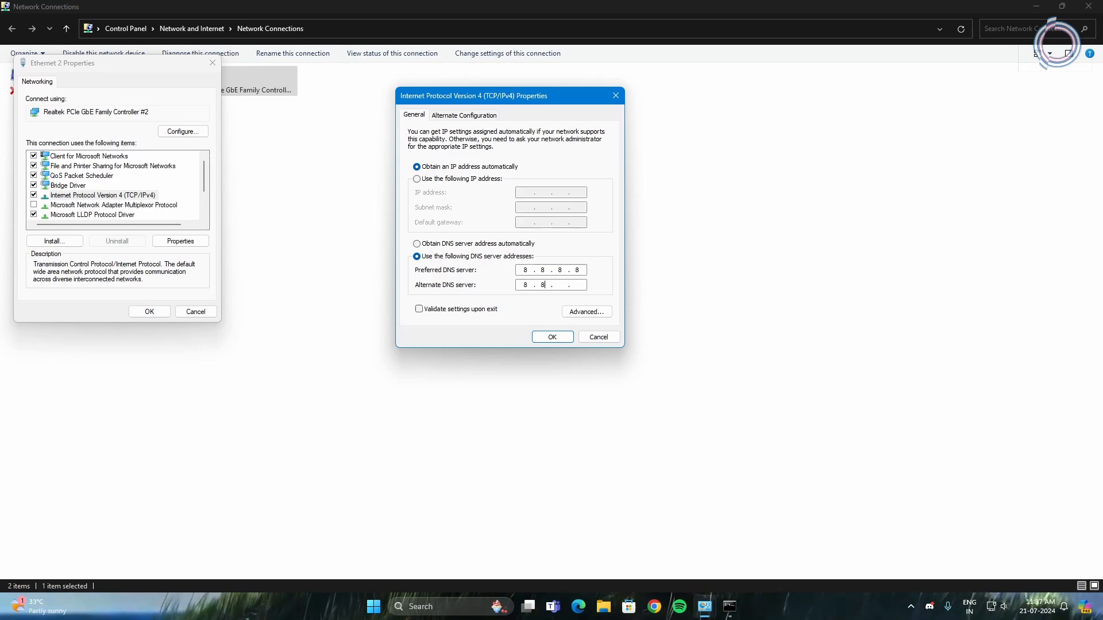
type(".4.4")
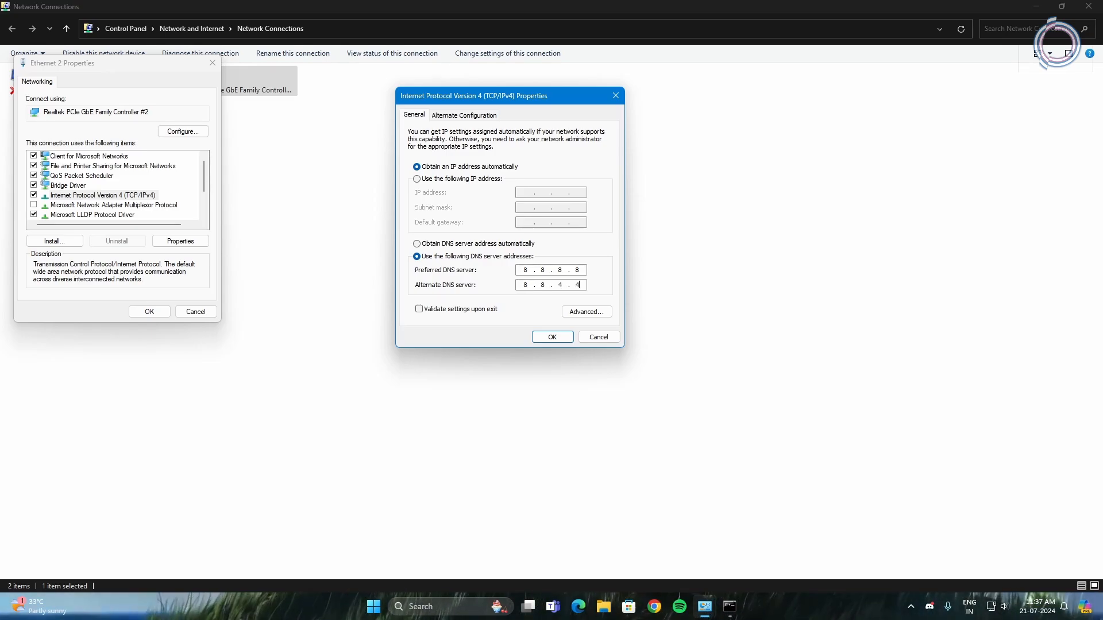
left_click(552, 337)
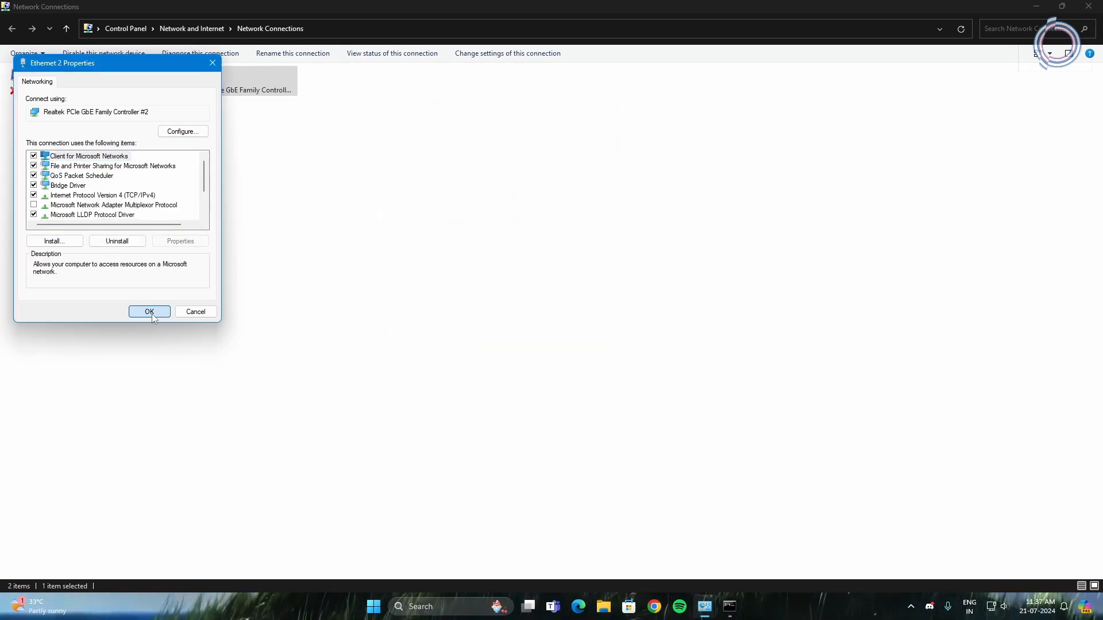
left_click(150, 312)
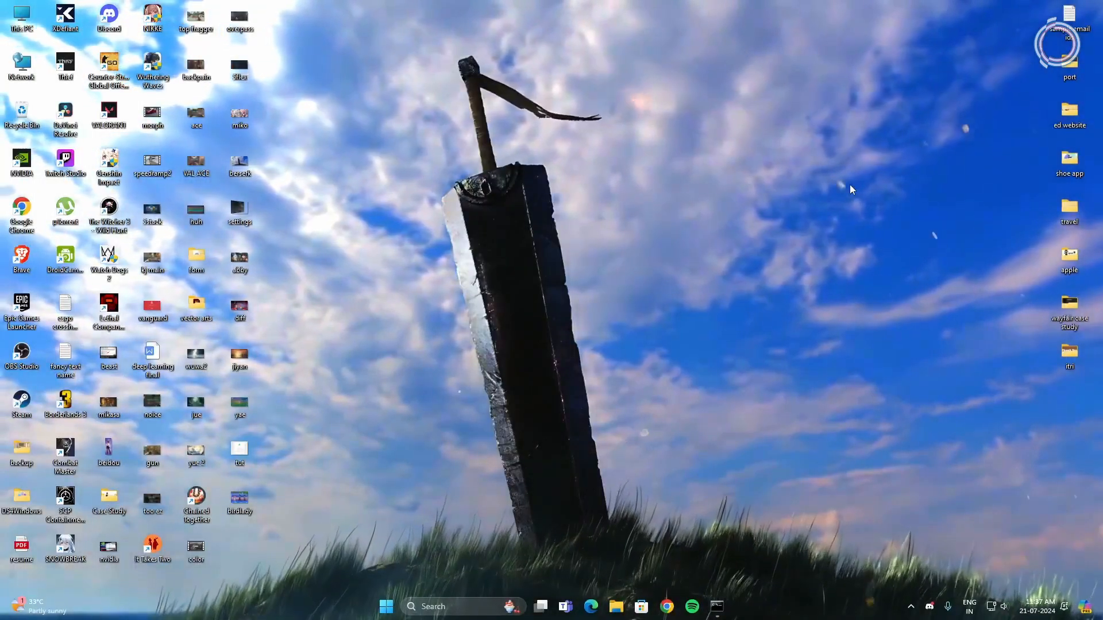
Run ipconfig /flushdns in an admin Command Prompt, then close the window
type("cmf")
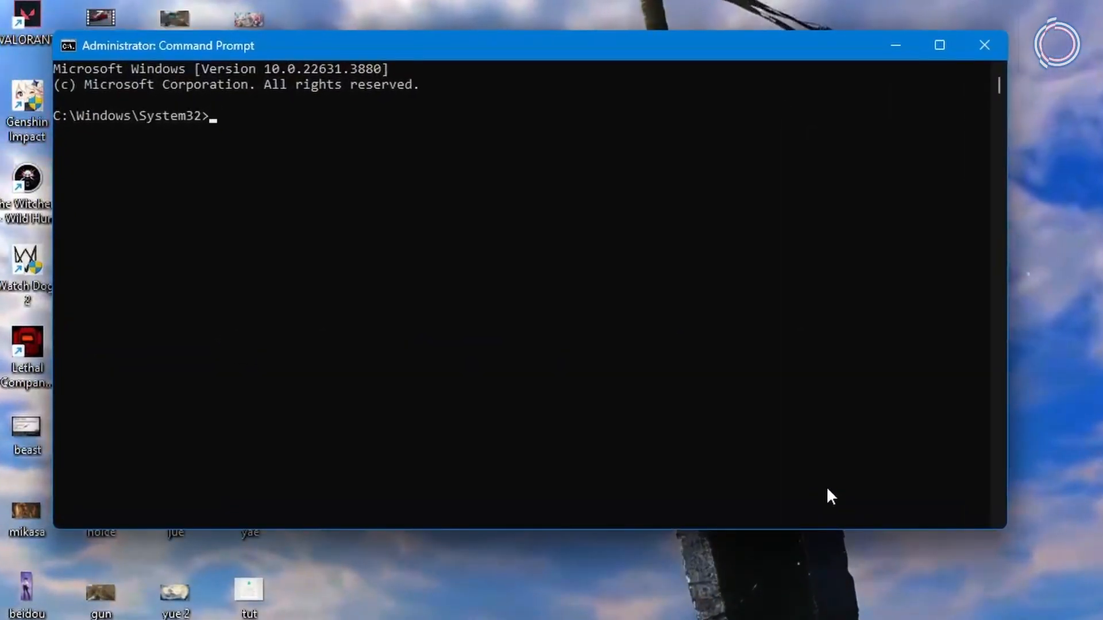
type("ipconfig")
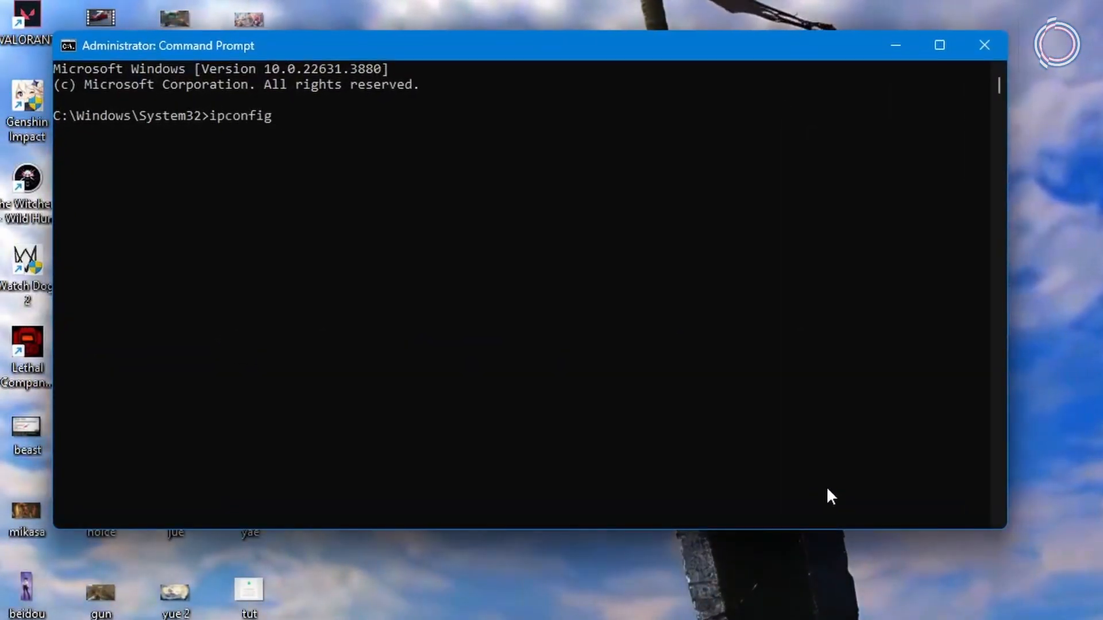
type("/flus")
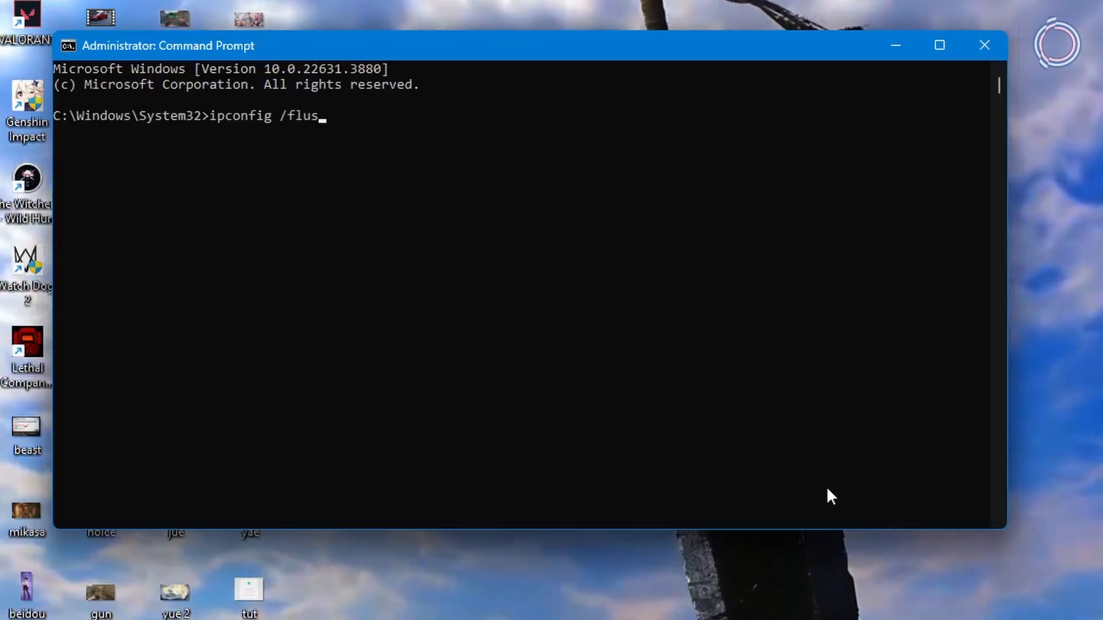
key("Return")
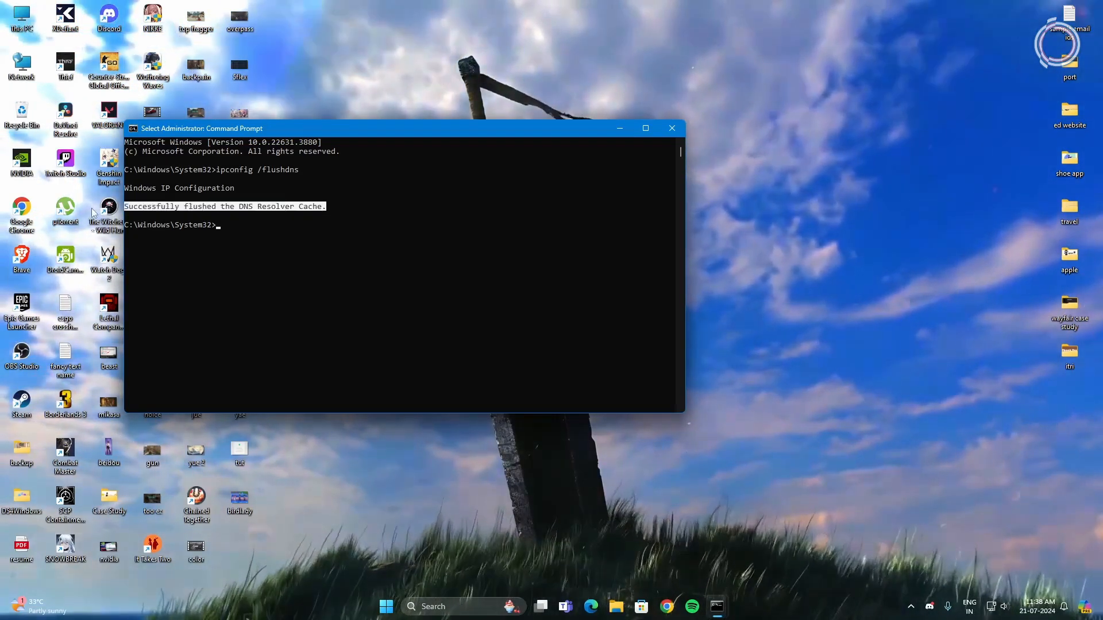
left_click(670, 127)
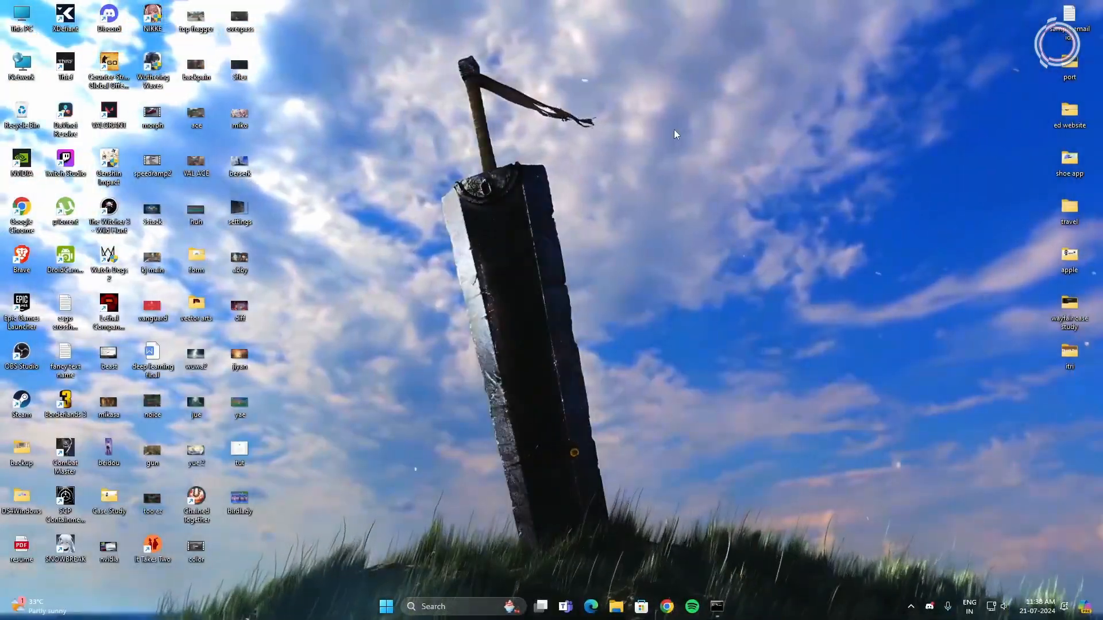
left_click(385, 606)
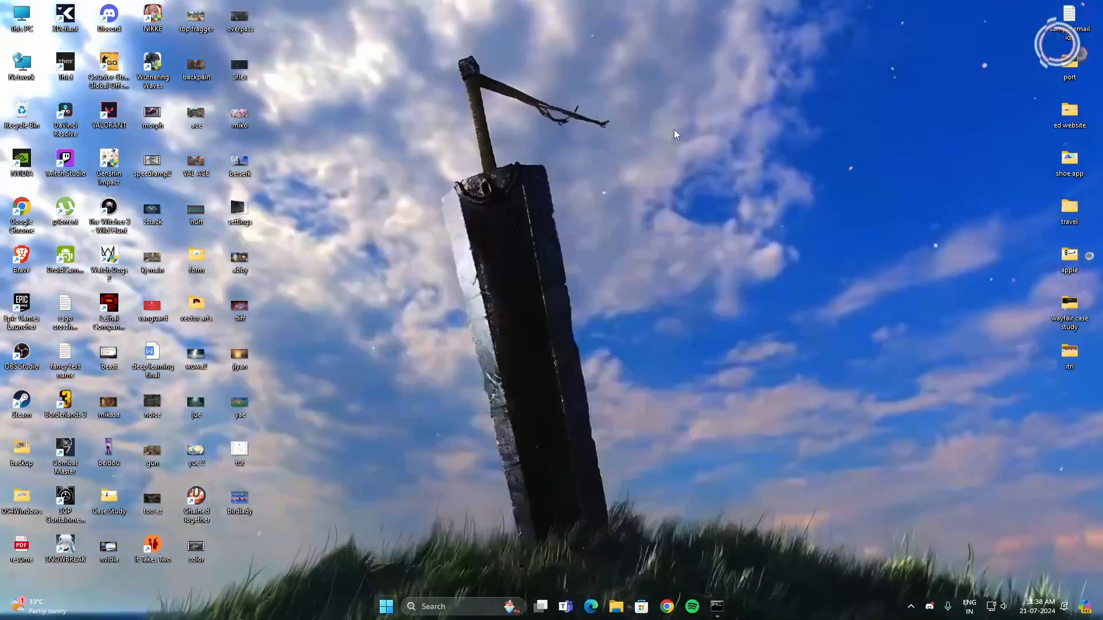
In the firewall's Allowed apps list, locate and select the two Riot Client entries
type("firewall")
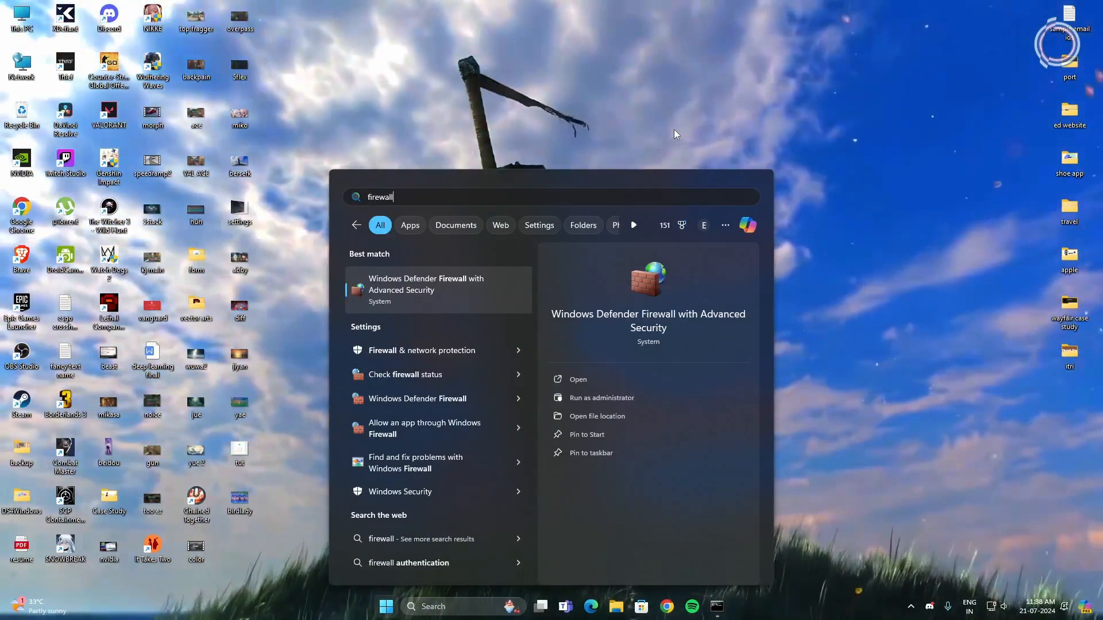
mouse_move(412, 434)
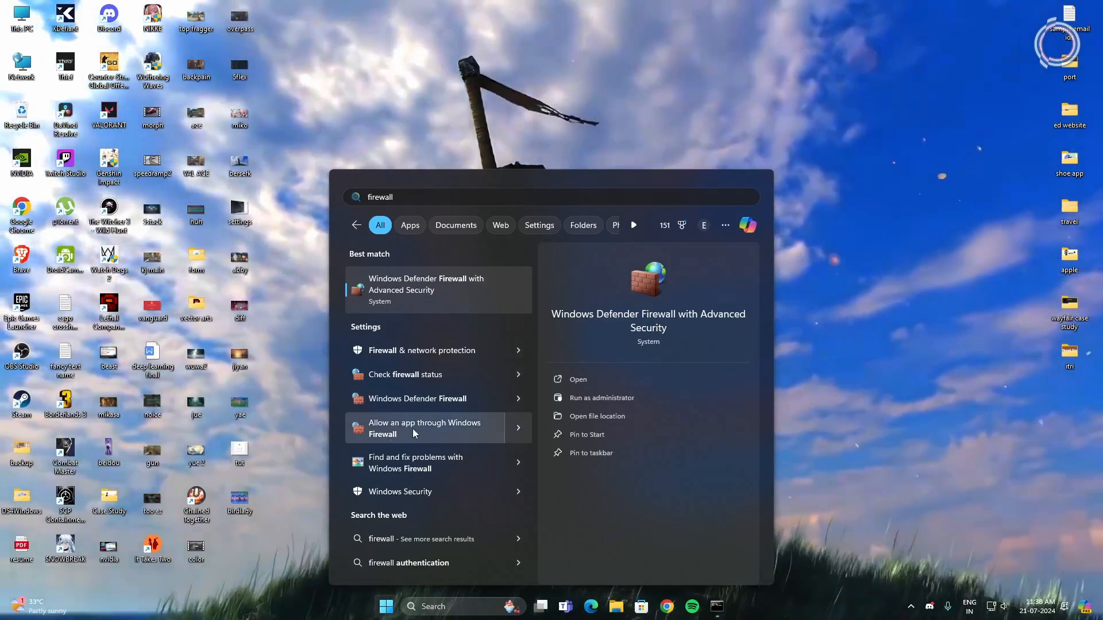
left_click(425, 428)
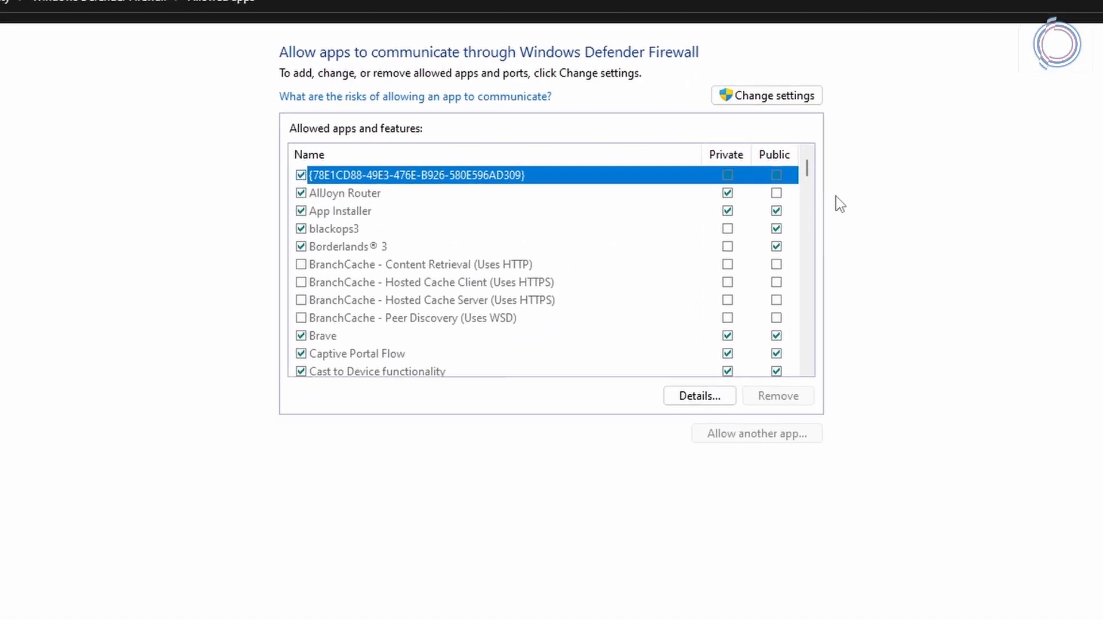
scroll("down", 3)
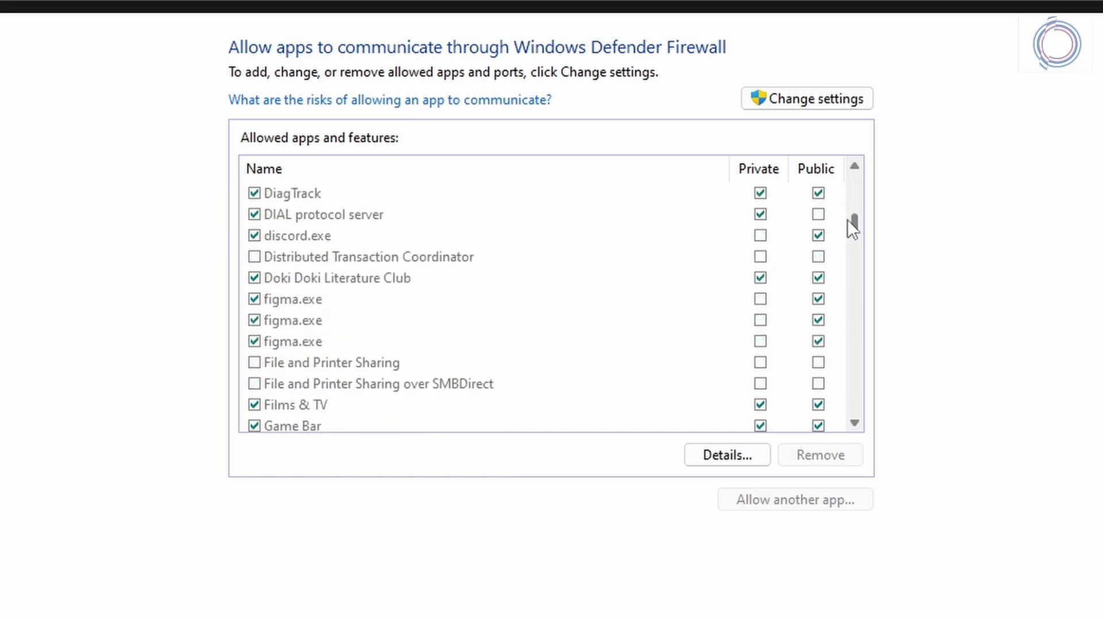
scroll("down", 3)
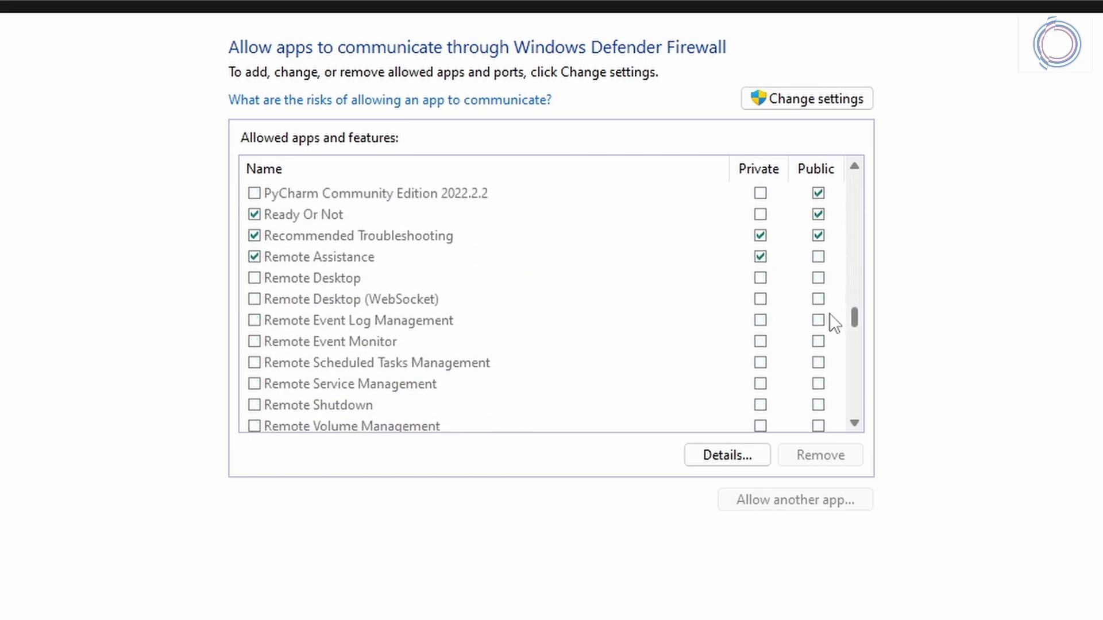
scroll("down", 3)
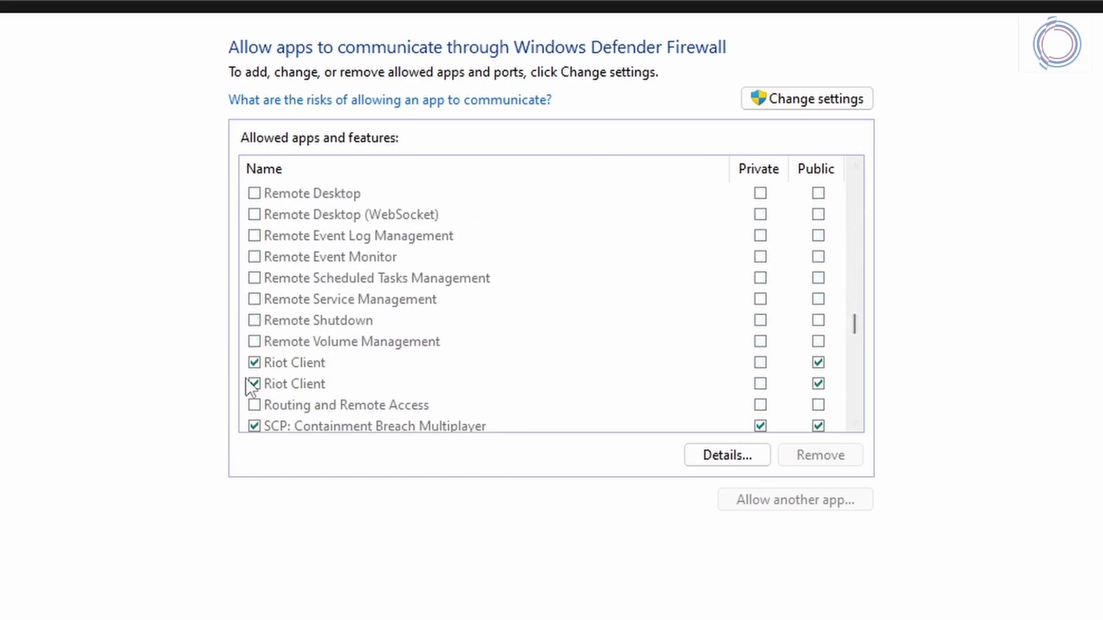
left_click(294, 362)
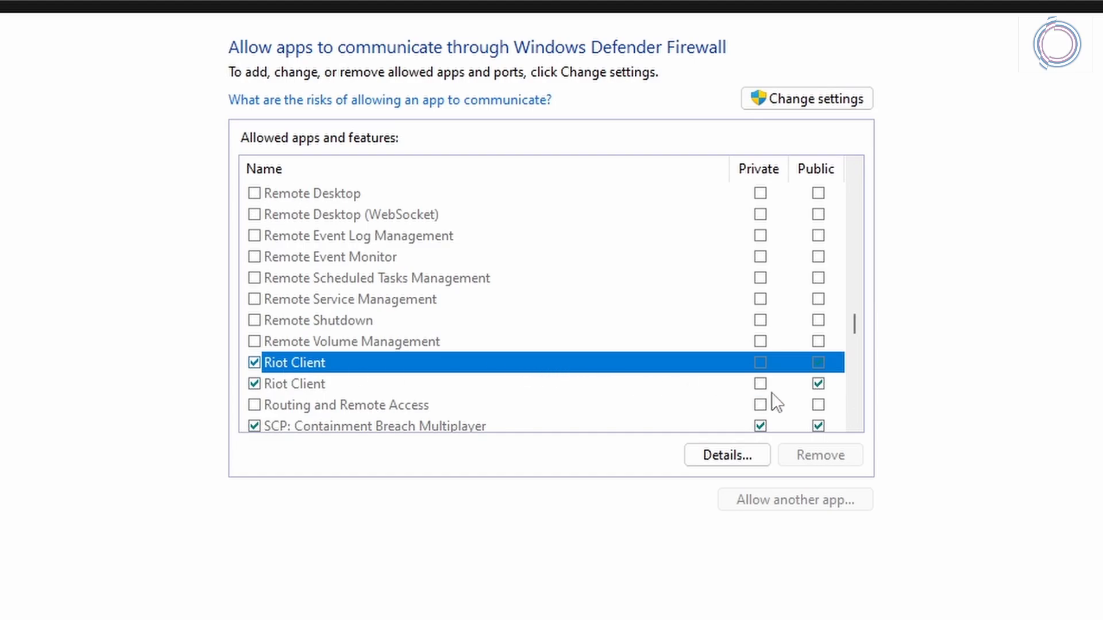
left_click(294, 383)
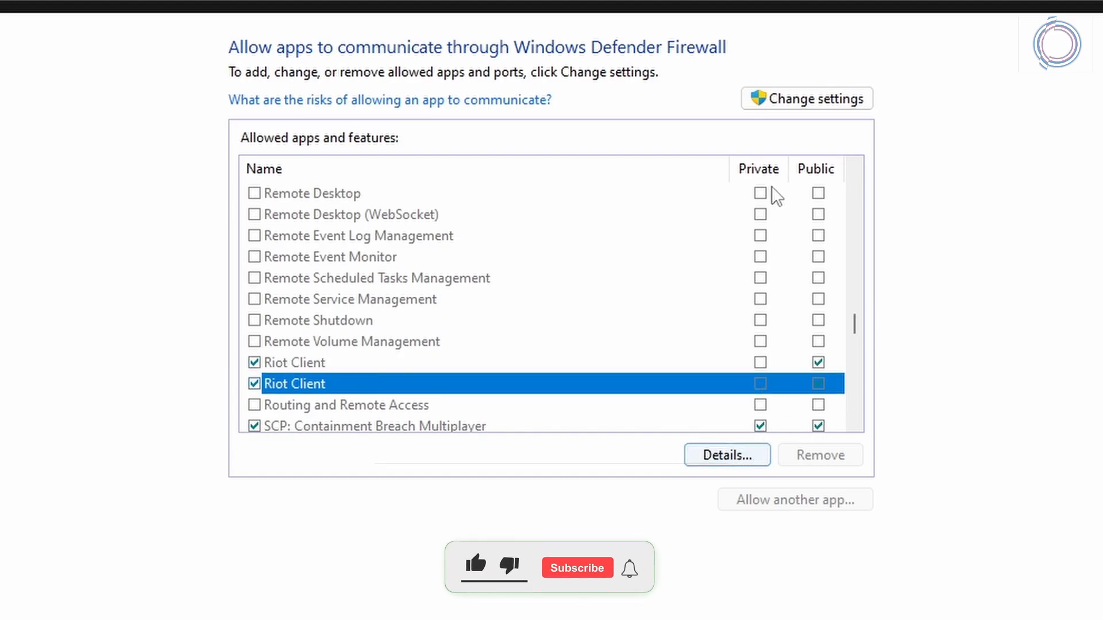
Unlock the settings, allow Riot Client on public networks and confirm with OK
left_click(806, 99)
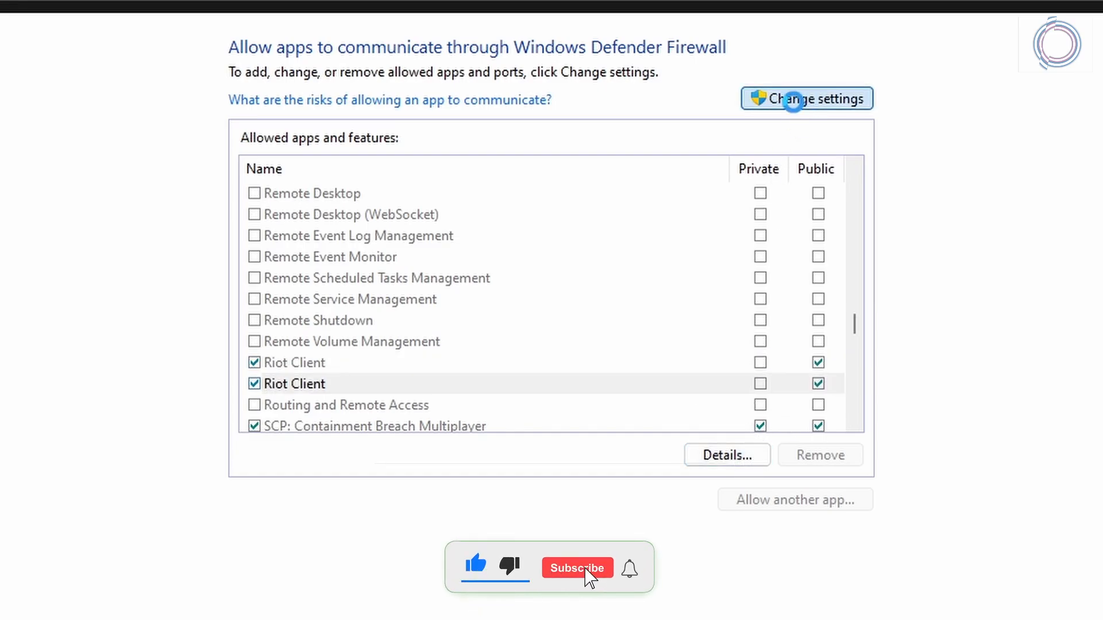
left_click(794, 499)
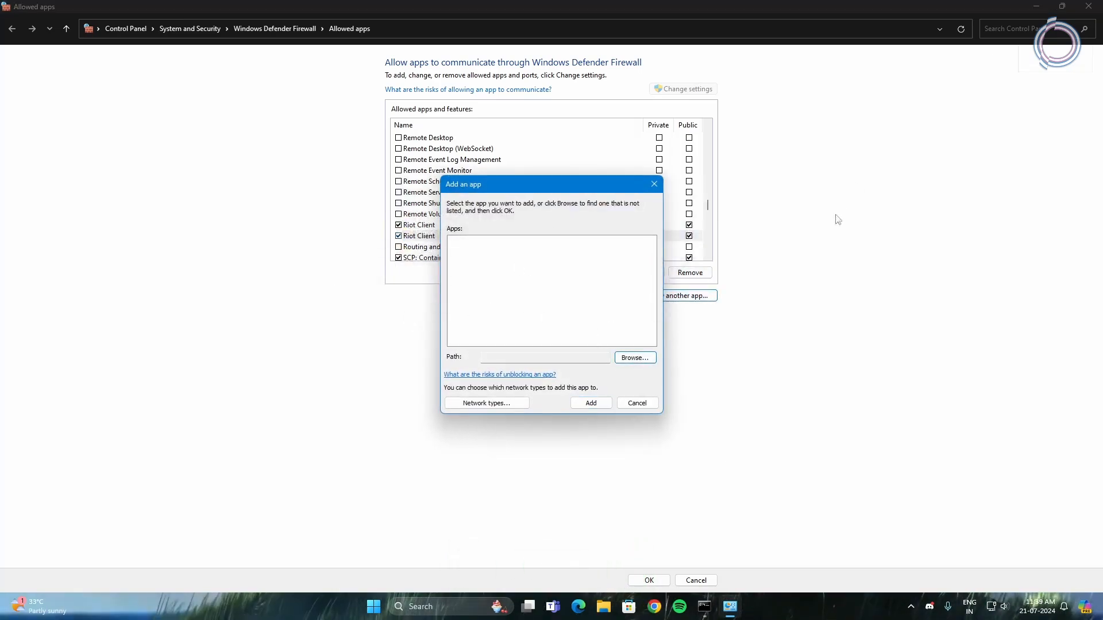
left_click(635, 403)
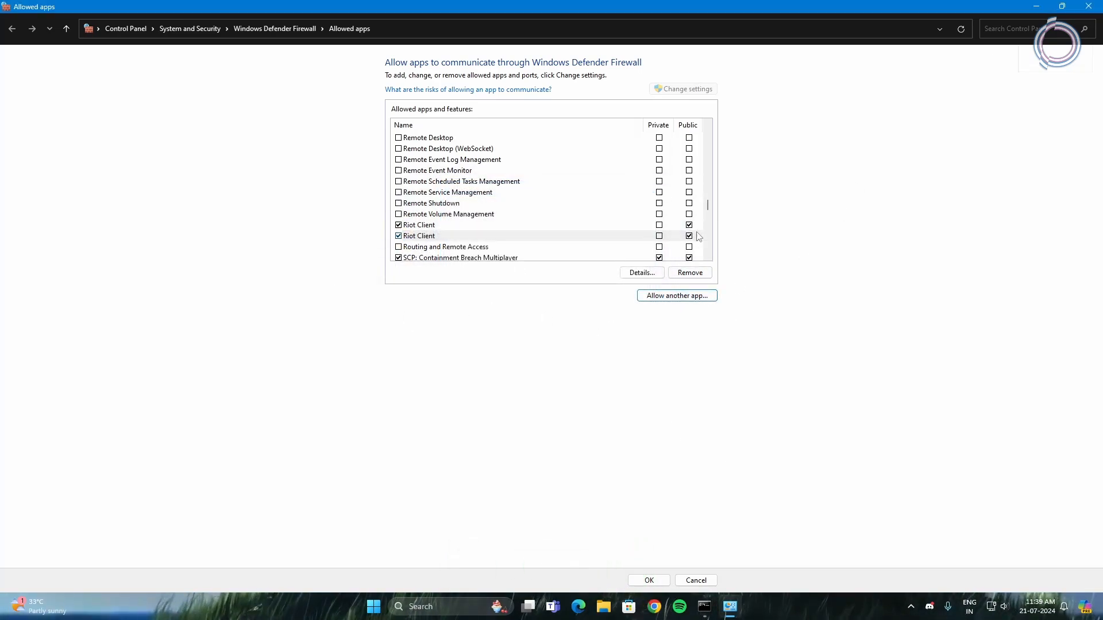
mouse_move(771, 33)
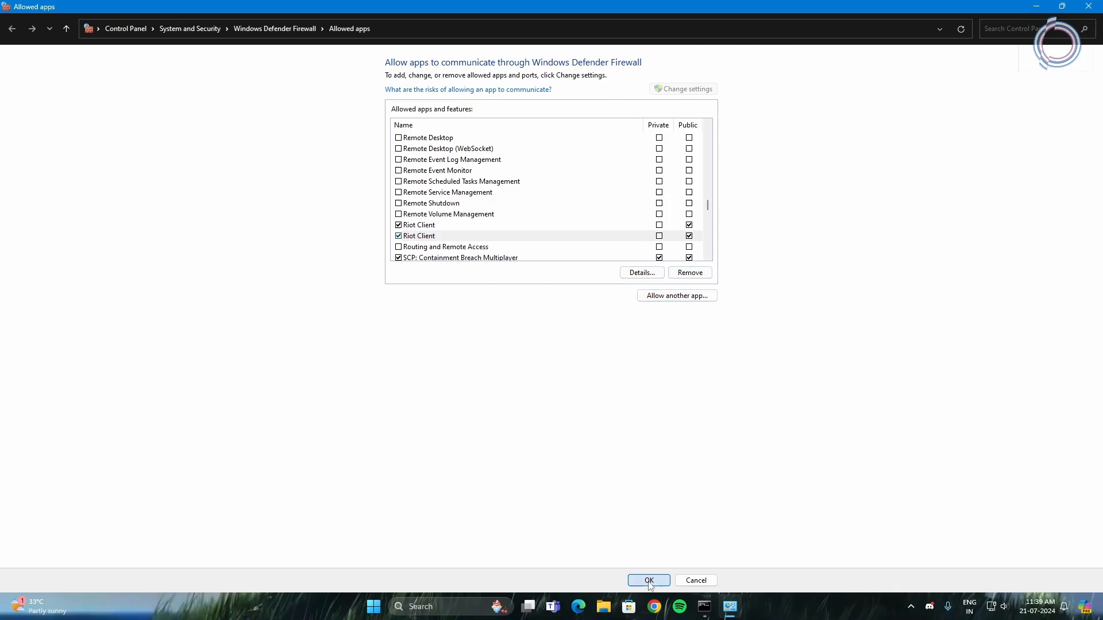
left_click(648, 580)
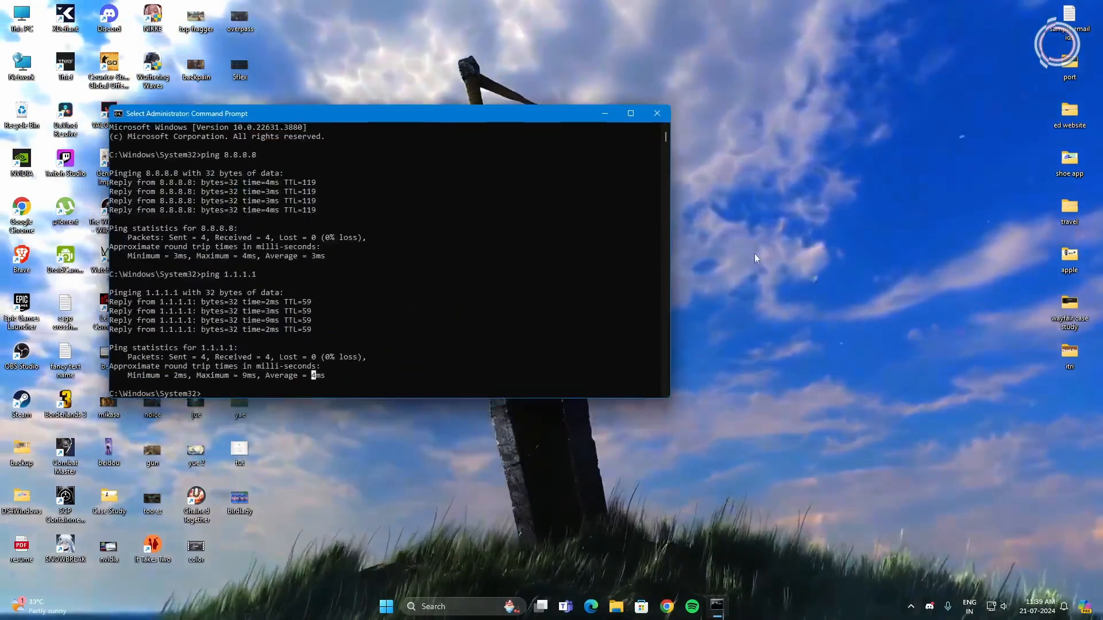
Close the Command Prompt window showing the ping results
left_click(656, 113)
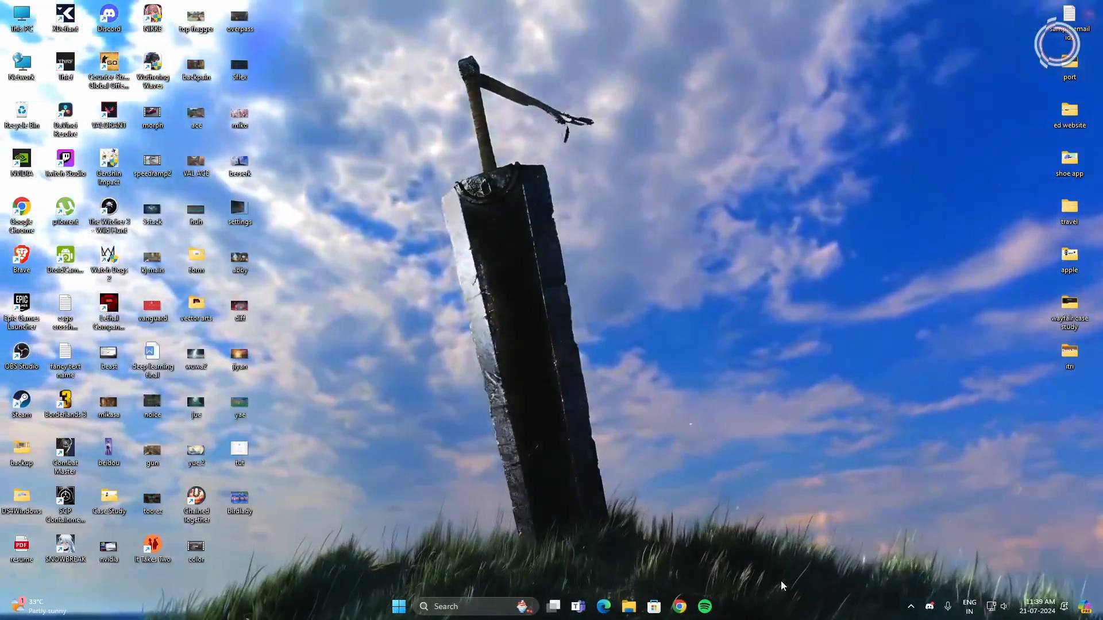
mouse_move(909, 607)
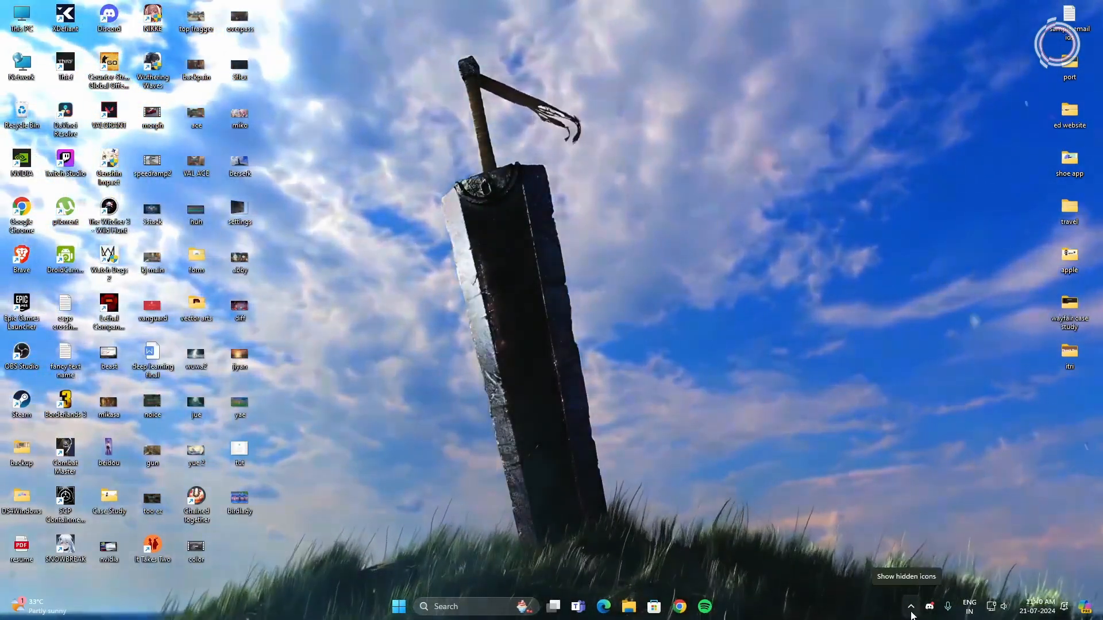
mouse_move(773, 535)
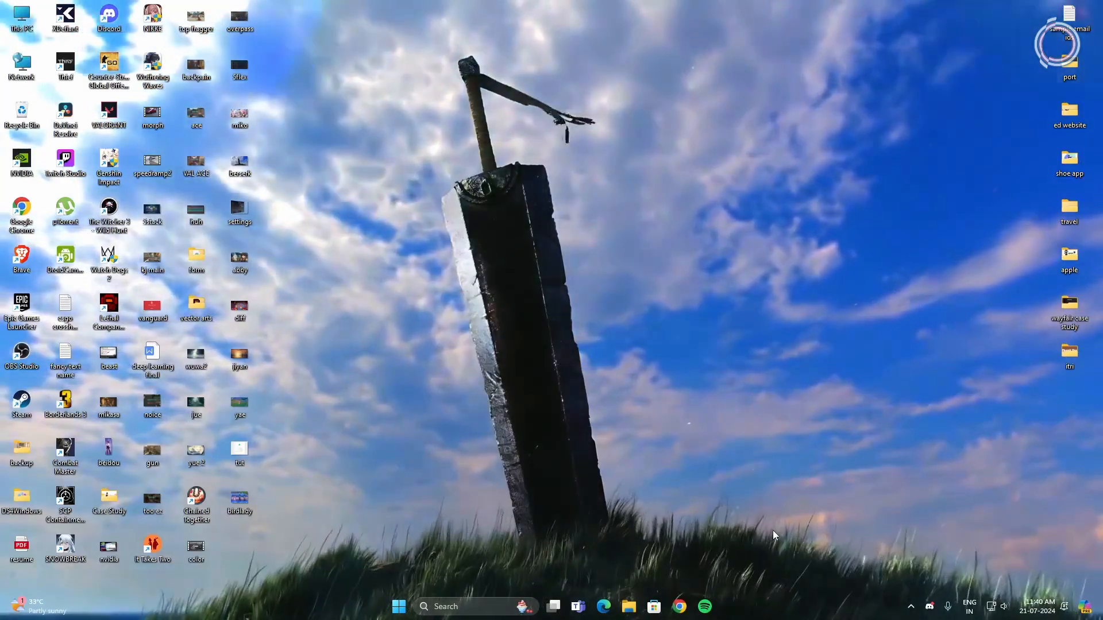
mouse_move(767, 612)
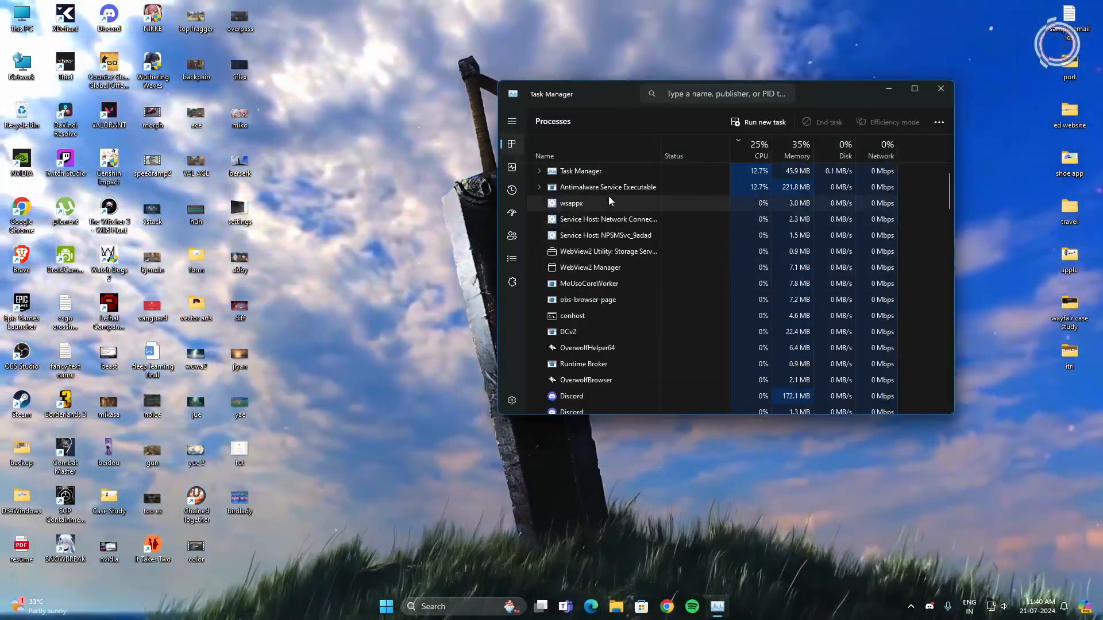
scroll("down", 3)
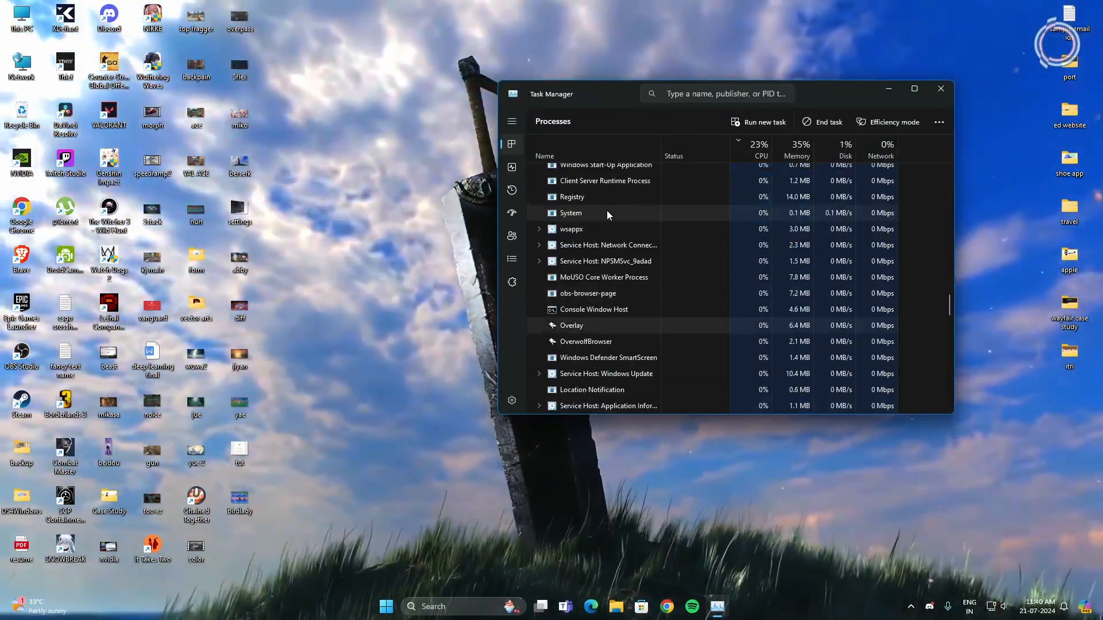
scroll("down", 3)
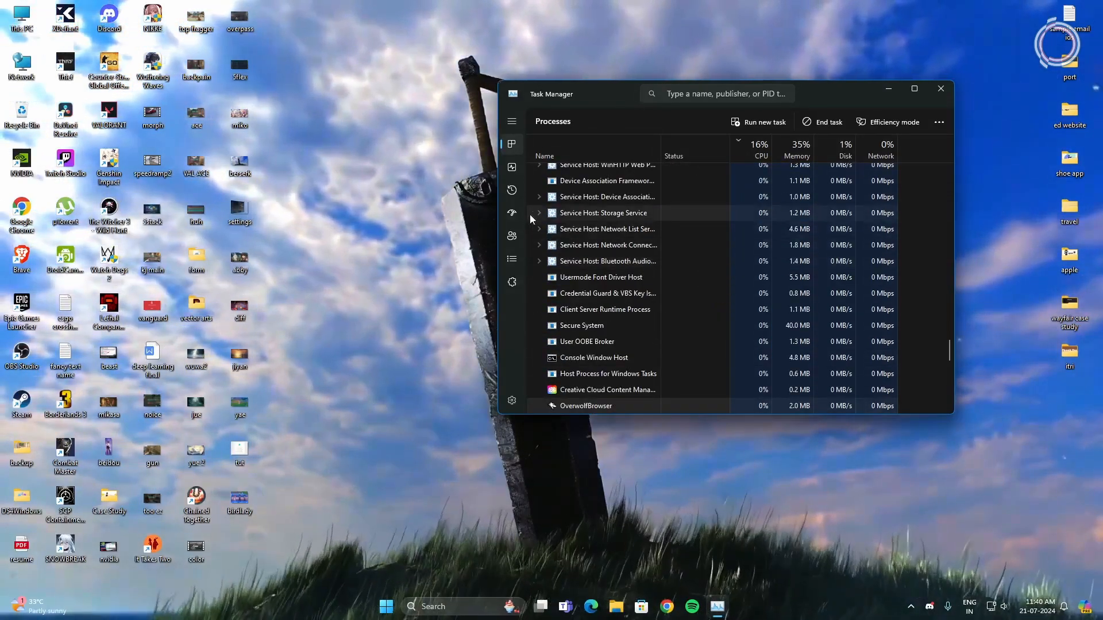
left_click(512, 258)
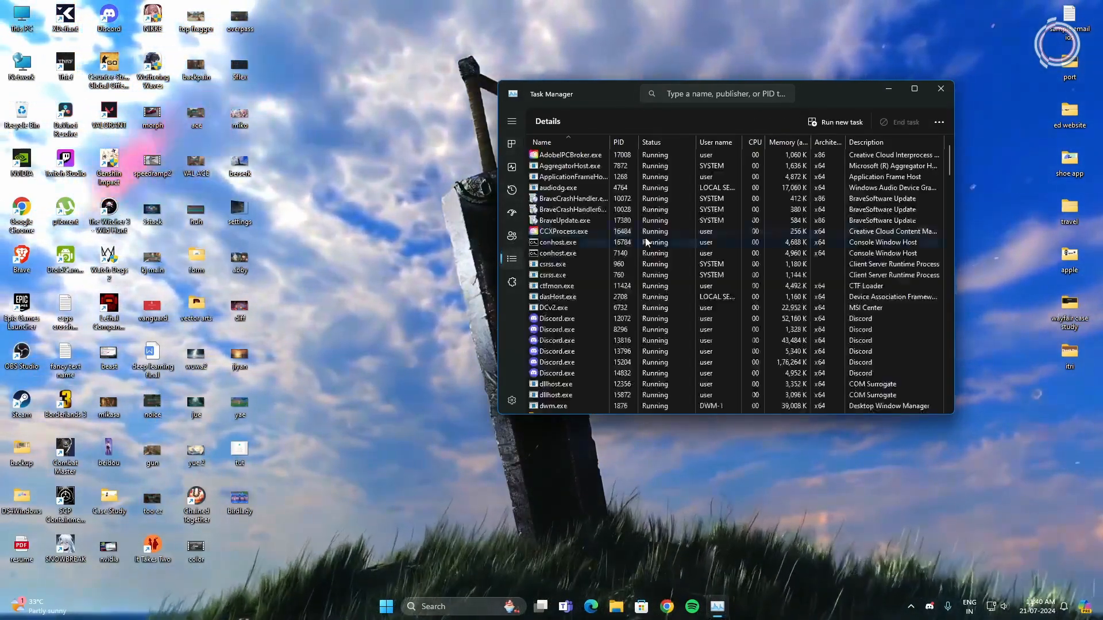
scroll("down", 3)
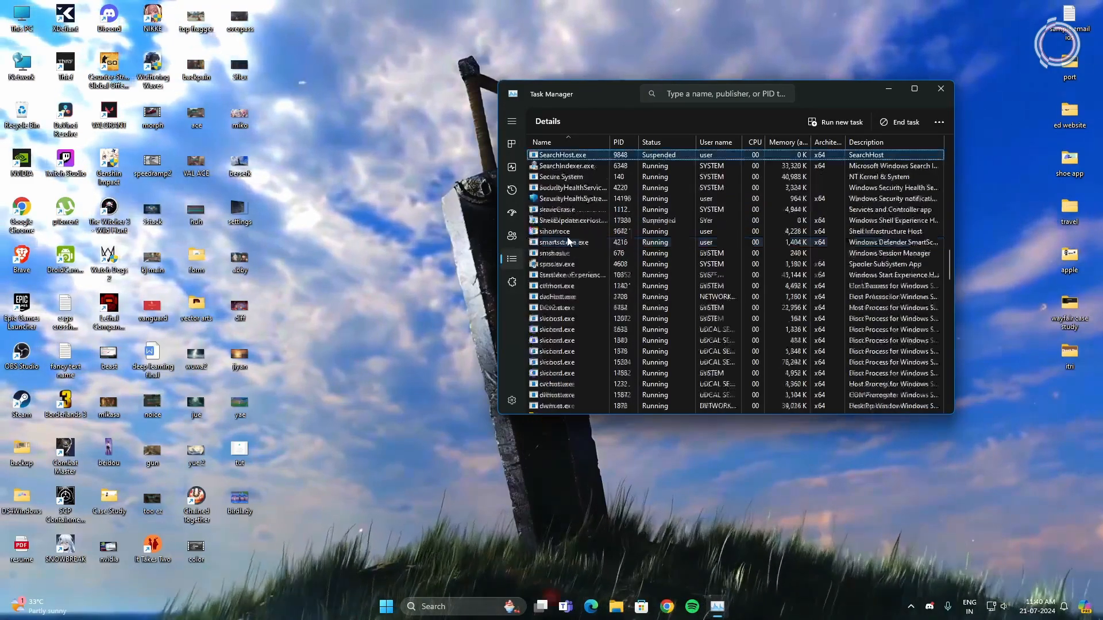
left_click(939, 88)
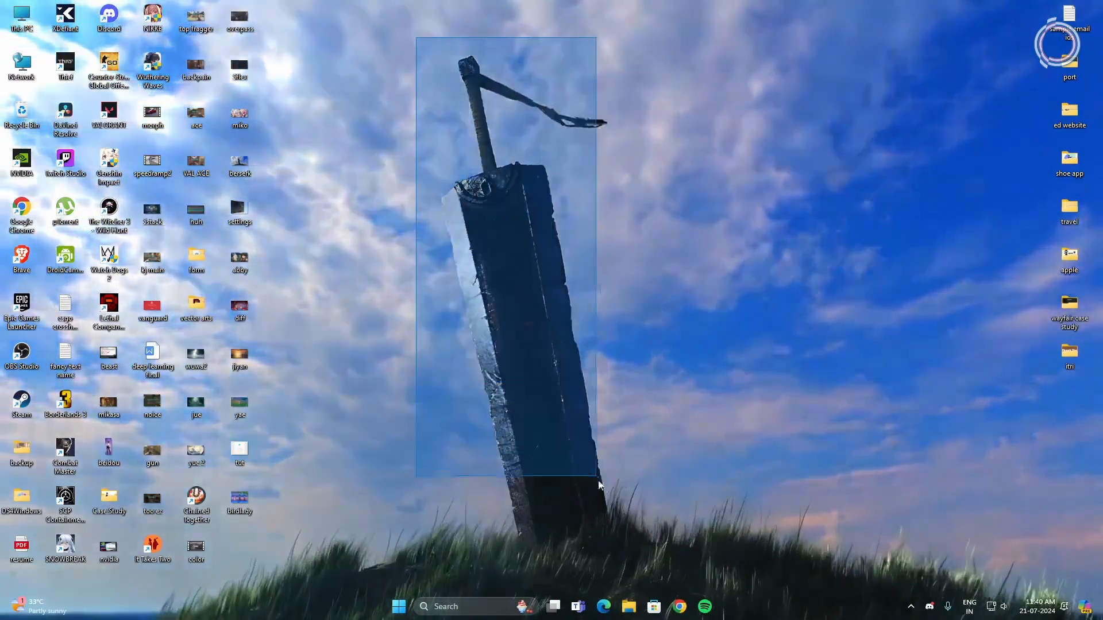
right_click(598, 485)
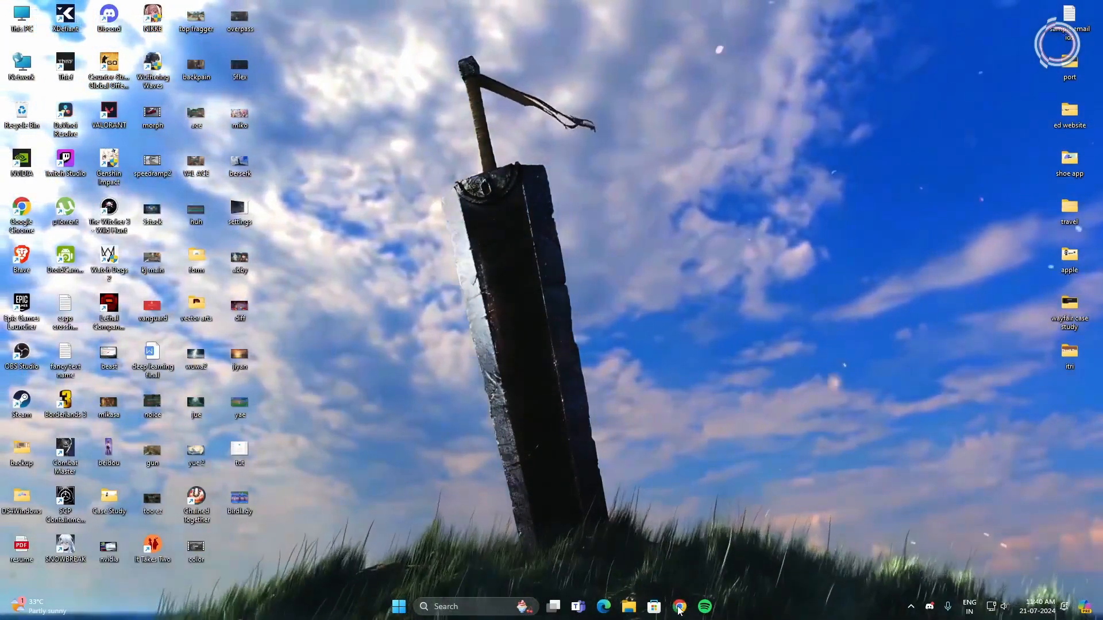
In Chrome's System settings, toggle 'Continue running background apps when Google Chrome is closed'
left_click(679, 607)
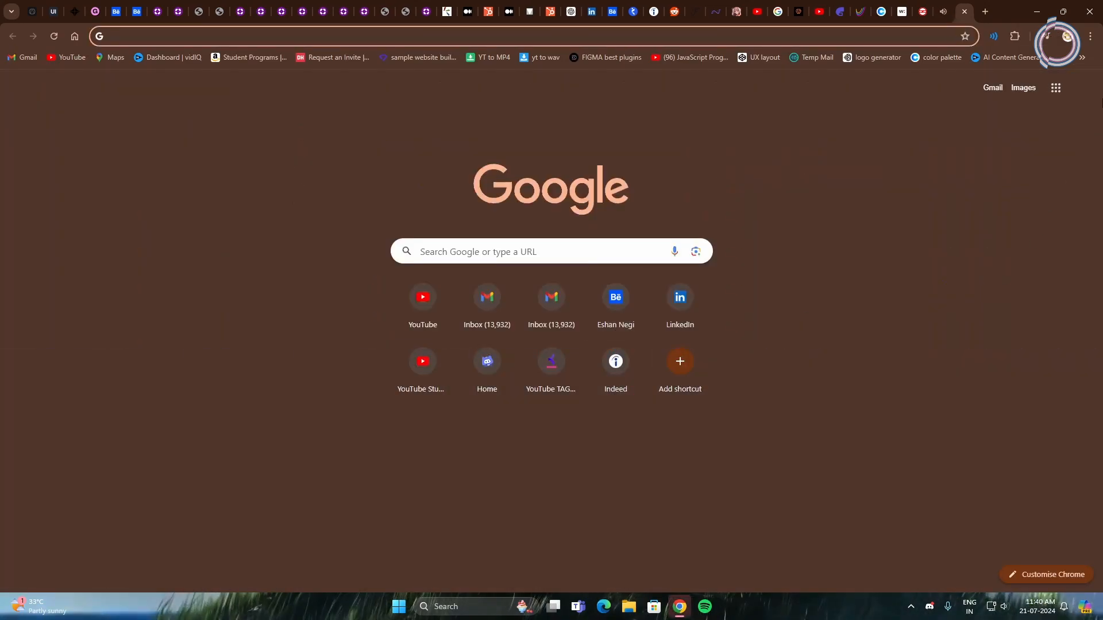
left_click(1089, 36)
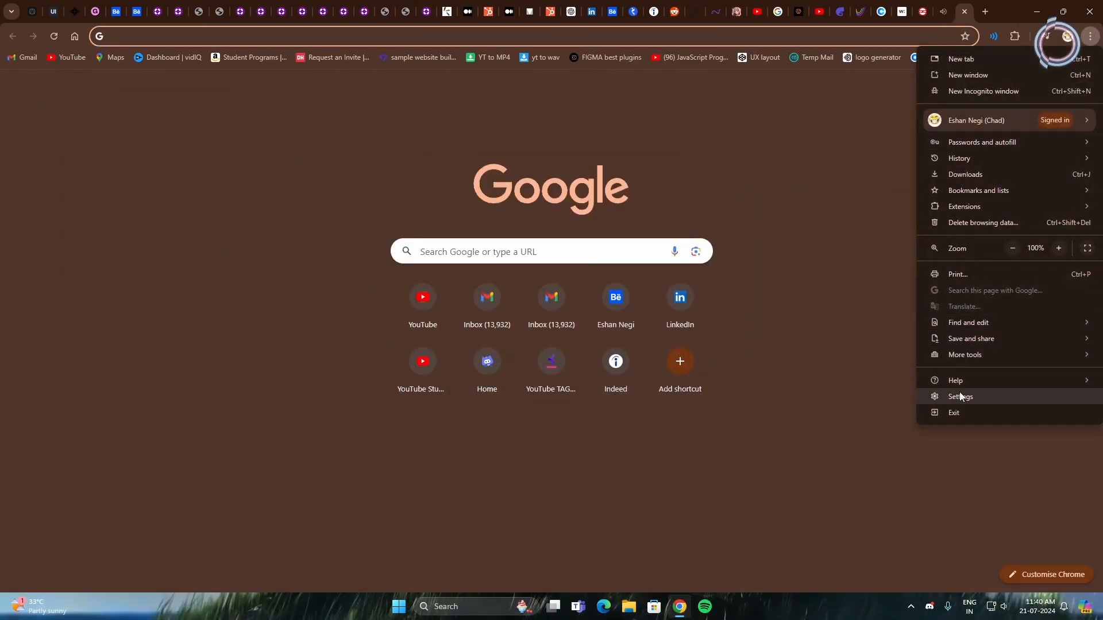
left_click(960, 396)
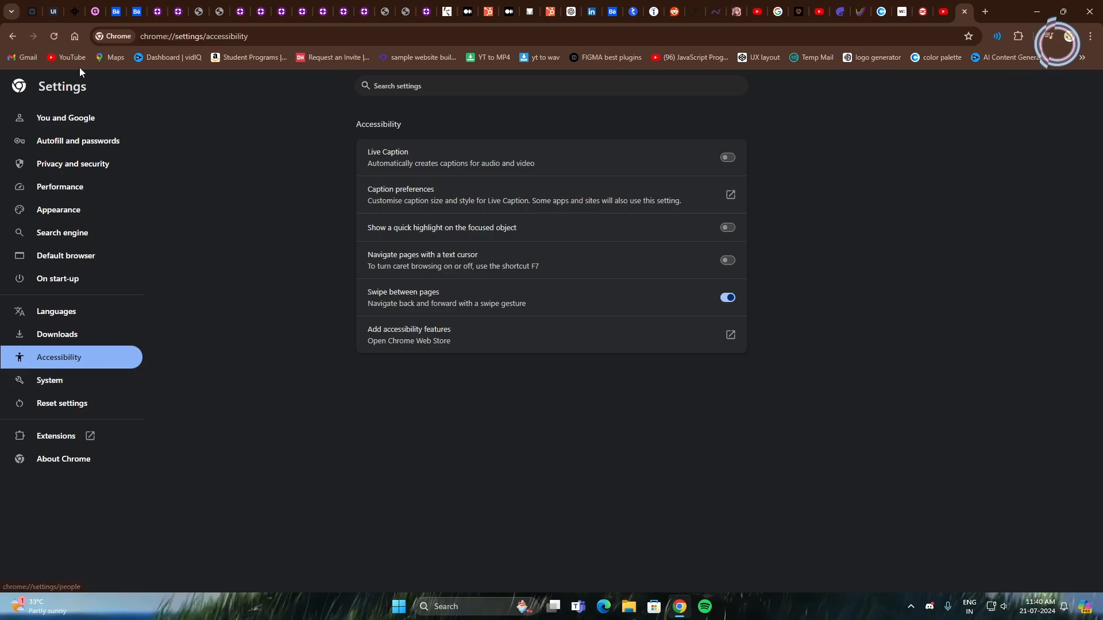
left_click(50, 380)
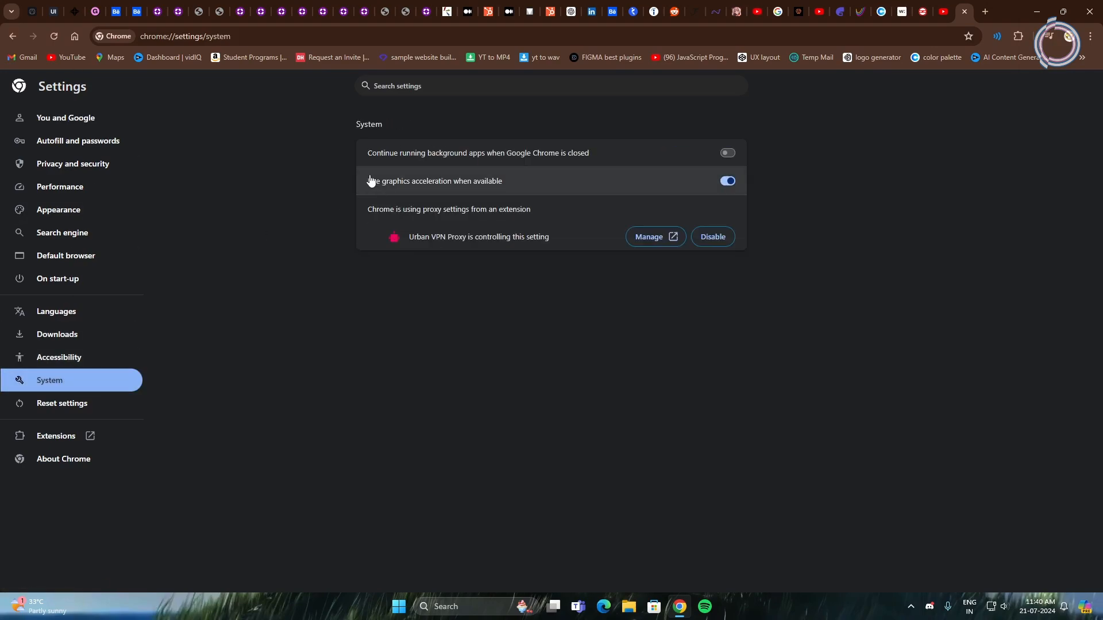
mouse_move(695, 154)
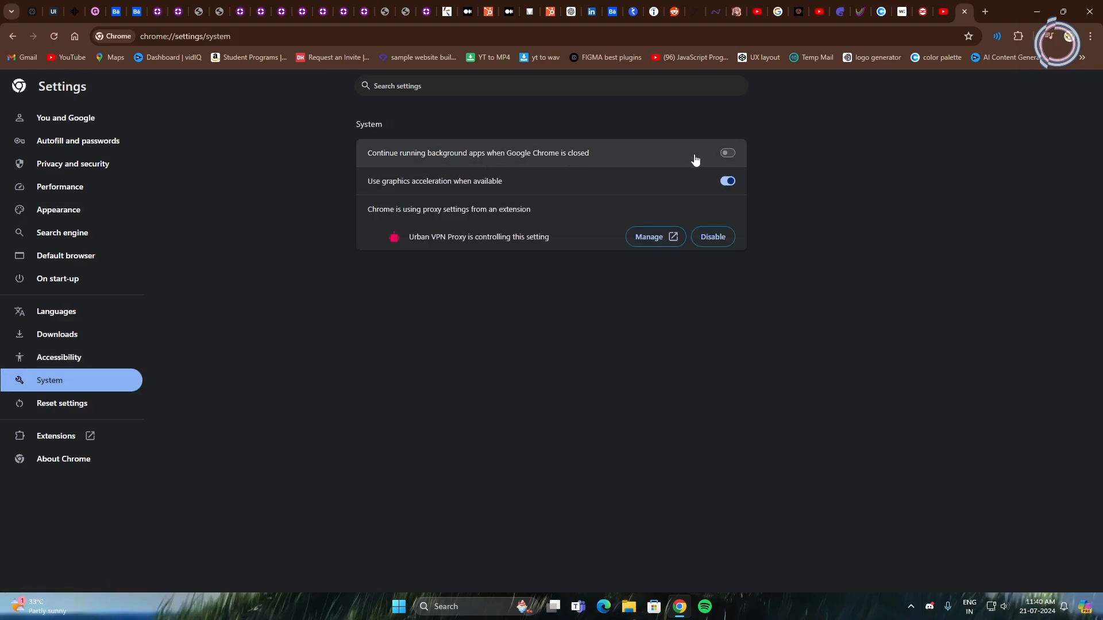
left_click(726, 153)
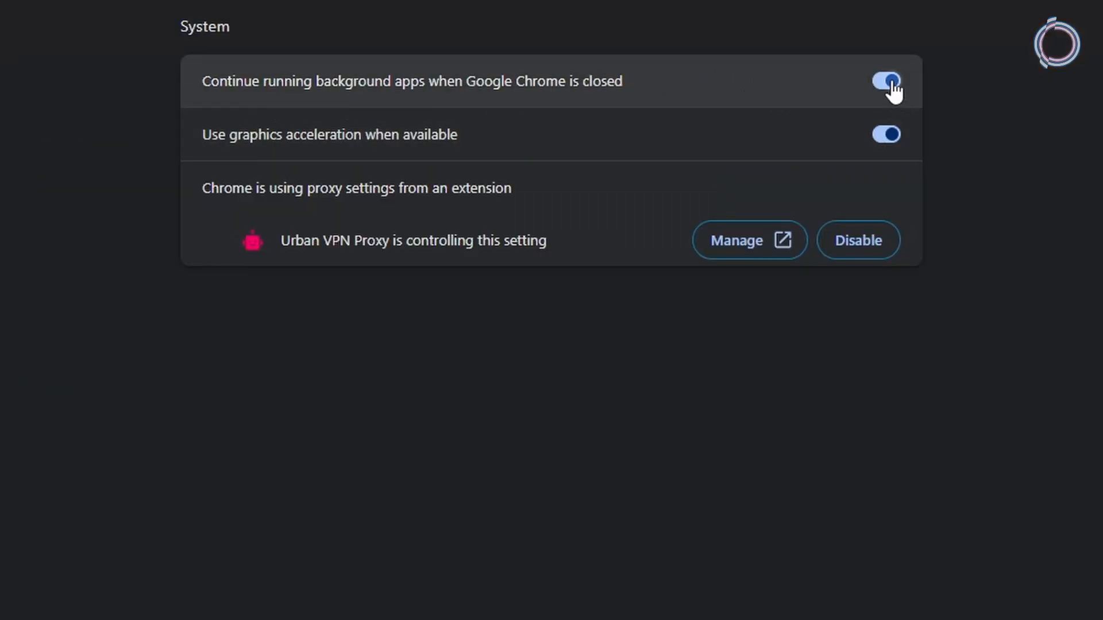
left_click(886, 80)
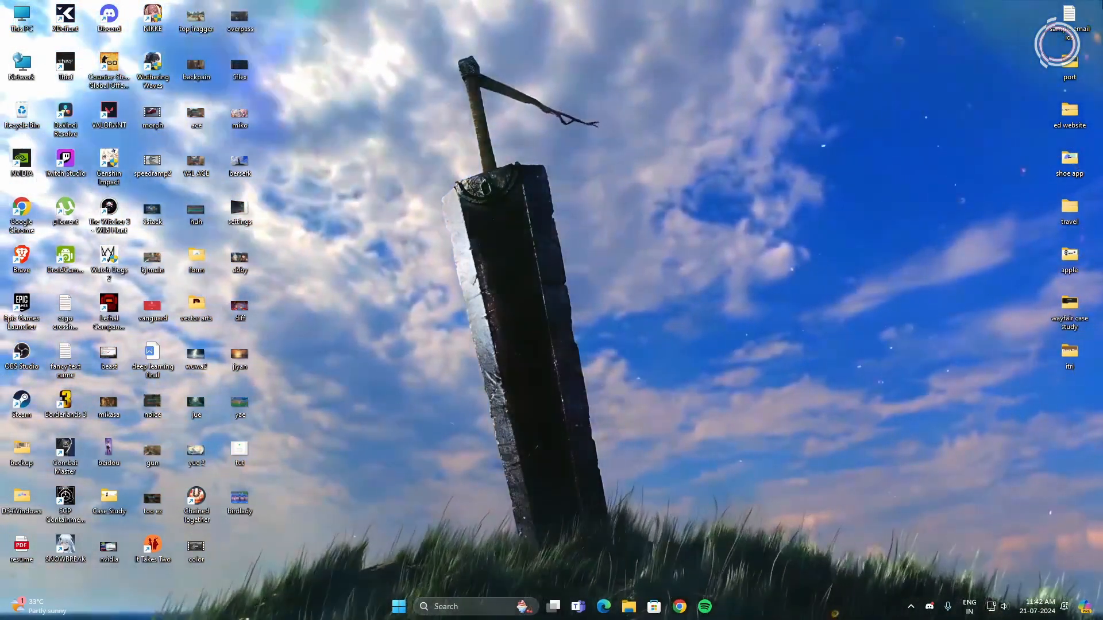
Search Windows for the reset/remote setting and choose the shown result
type("remote Desktop Connection")
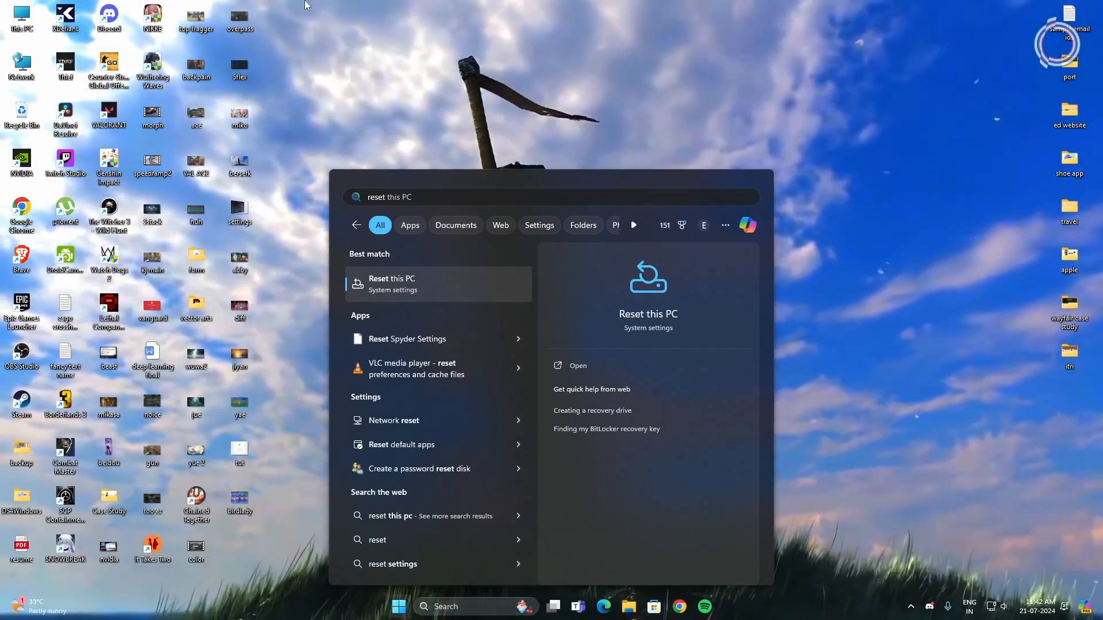
left_click(393, 420)
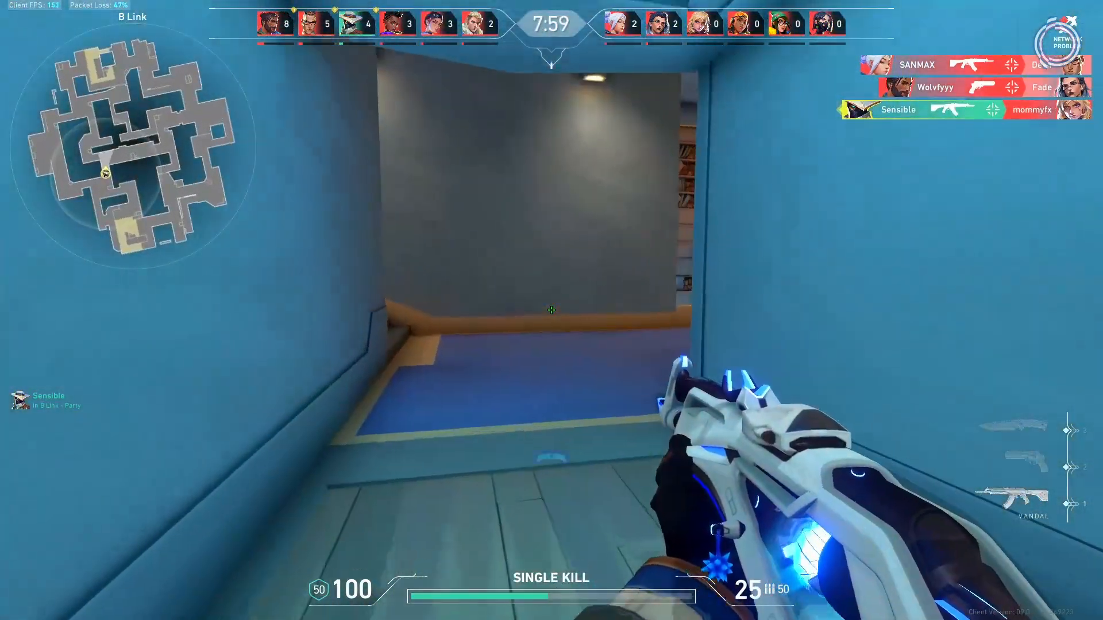
mouse_move(552, 309)
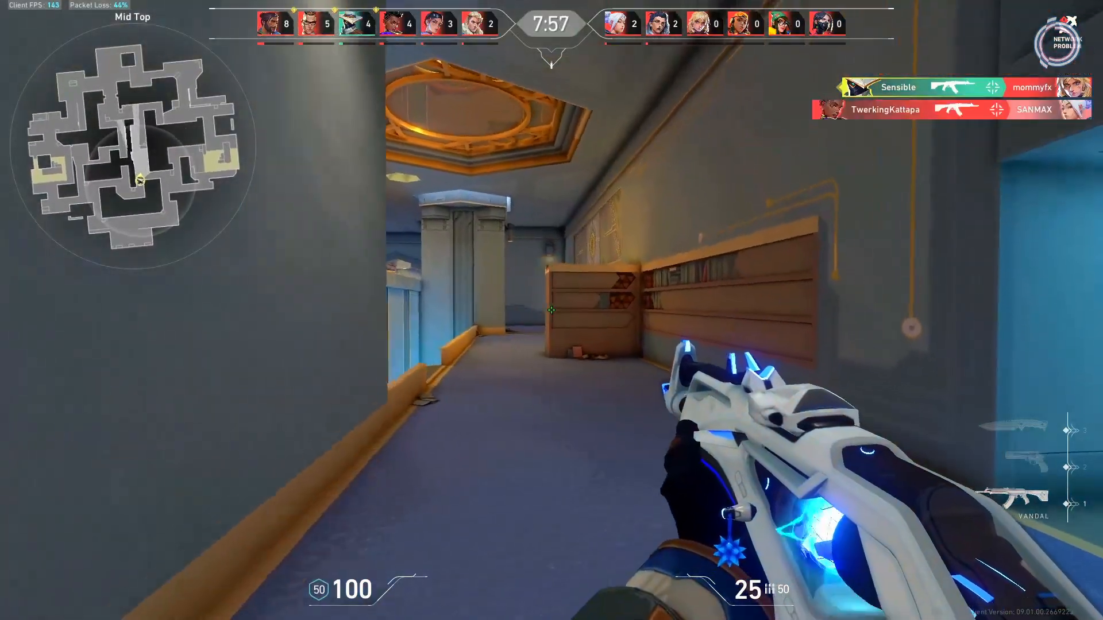